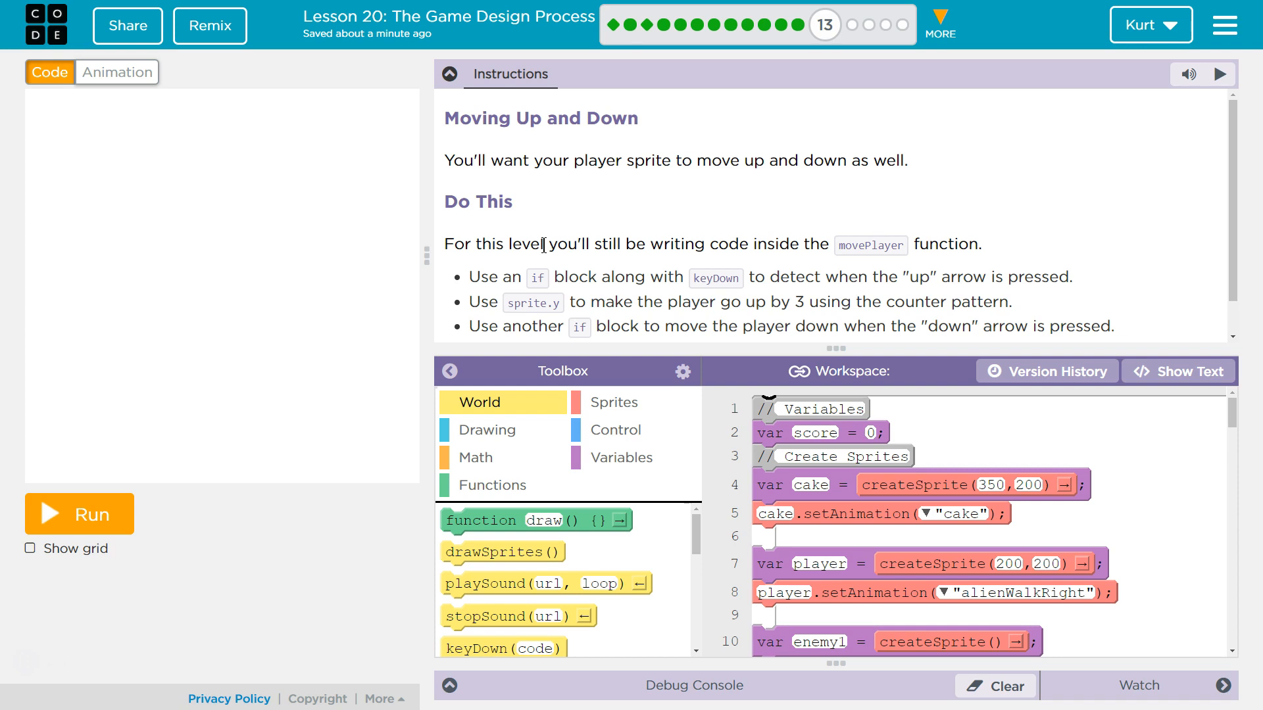
mouse_move(739, 103)
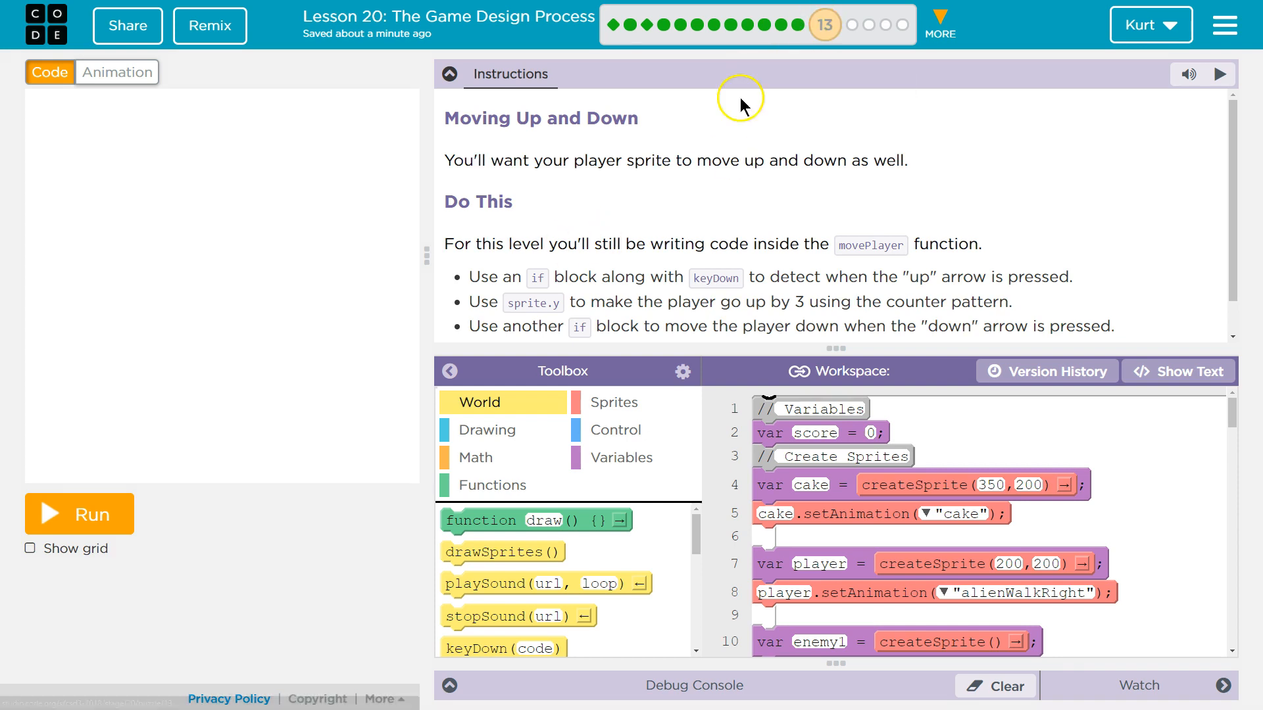
Step: Run the game to test the current movement, stop it, and scroll through the code
left_click(78, 513)
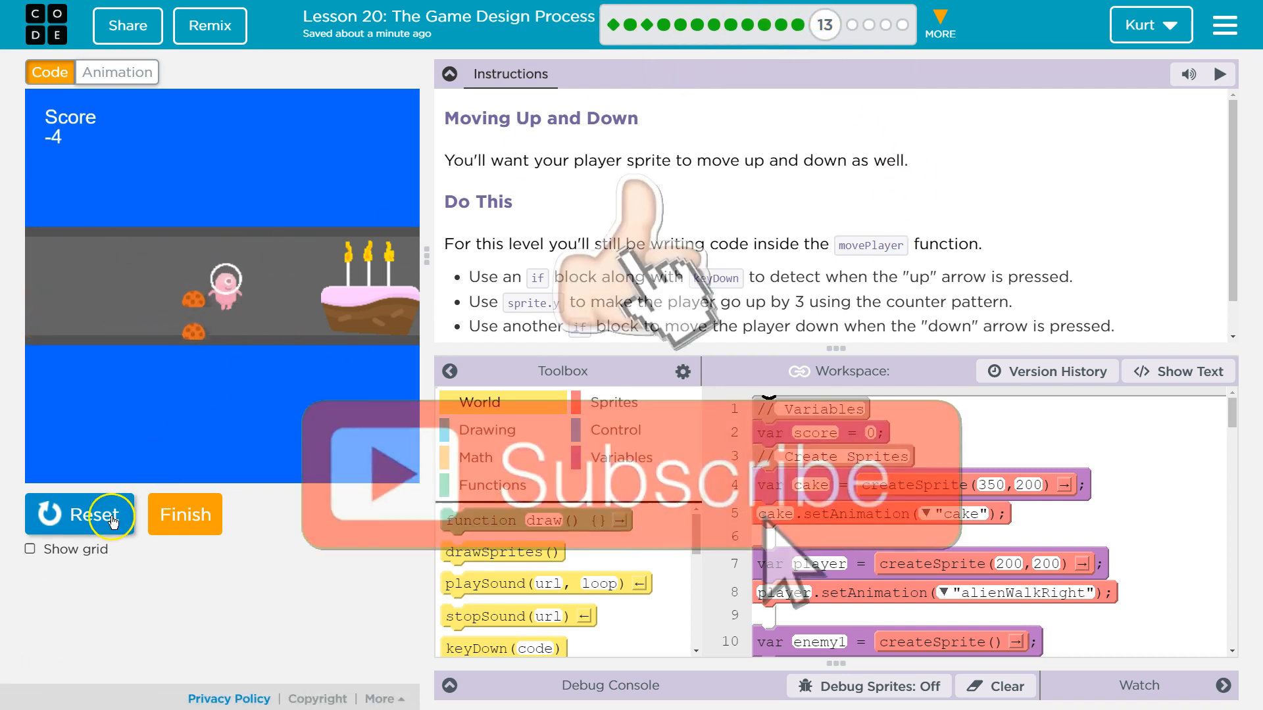
left_click(78, 513)
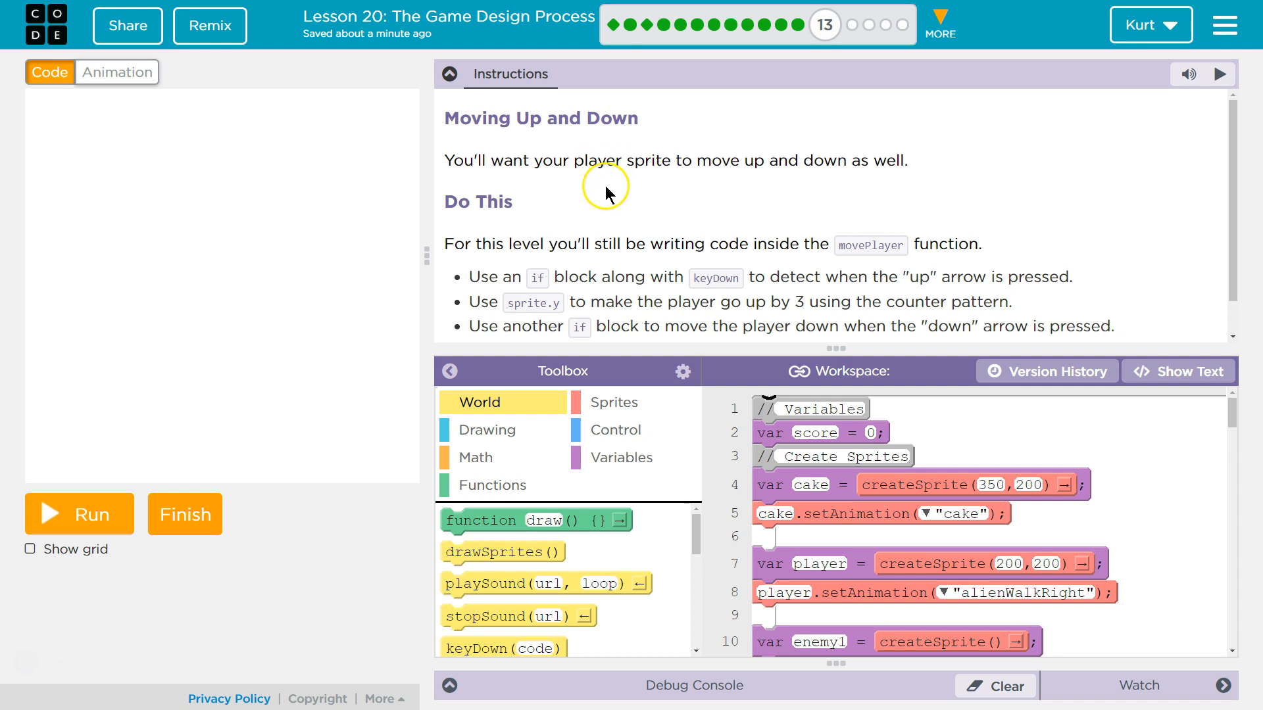
mouse_move(859, 168)
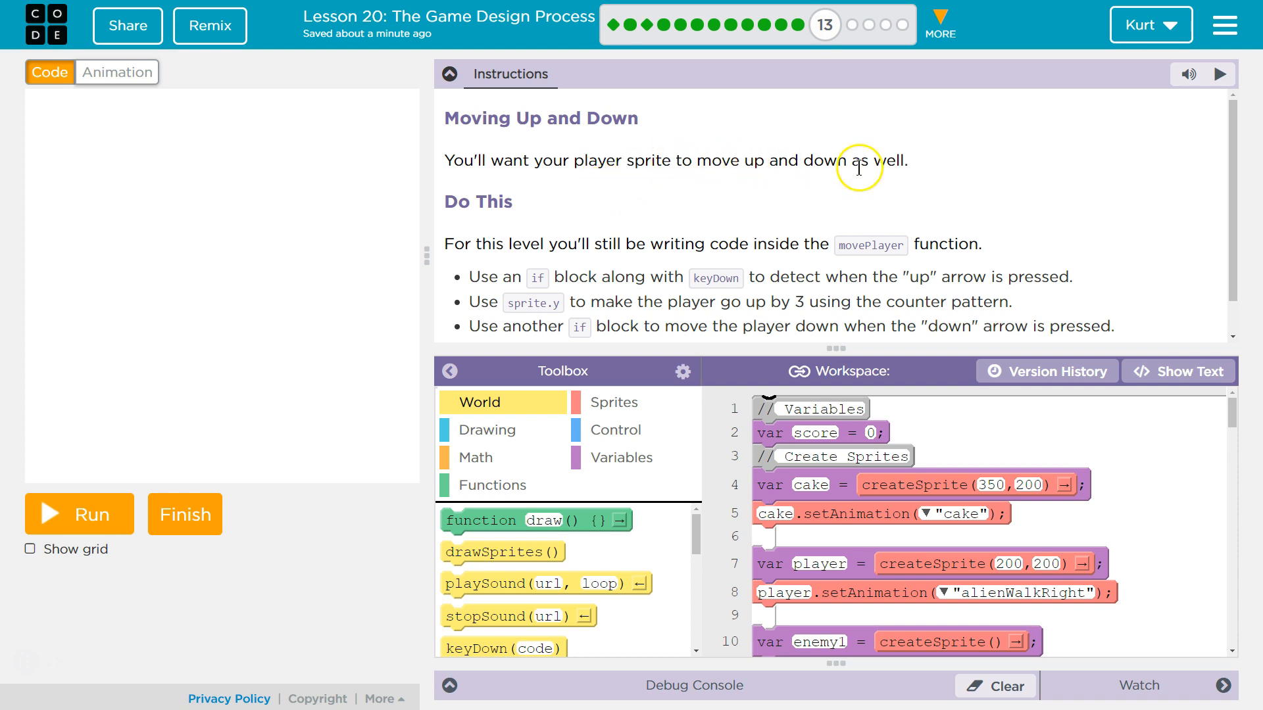
scroll("down", 3)
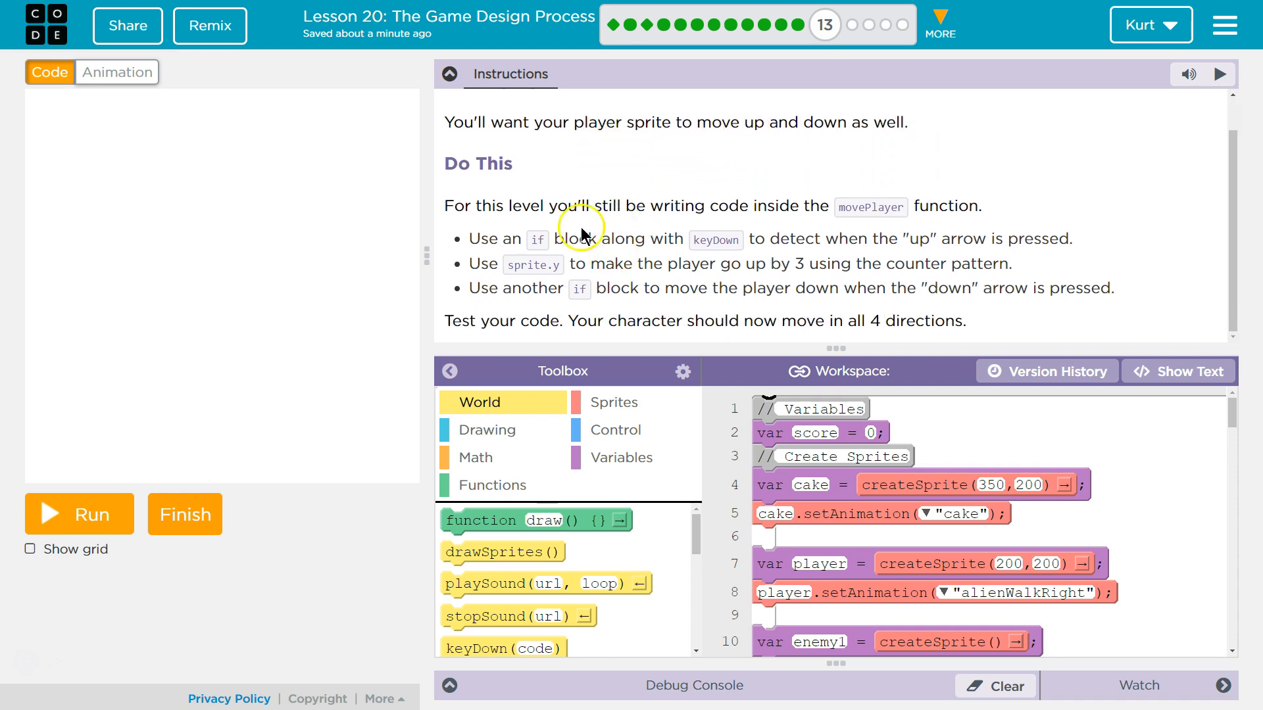
mouse_move(789, 203)
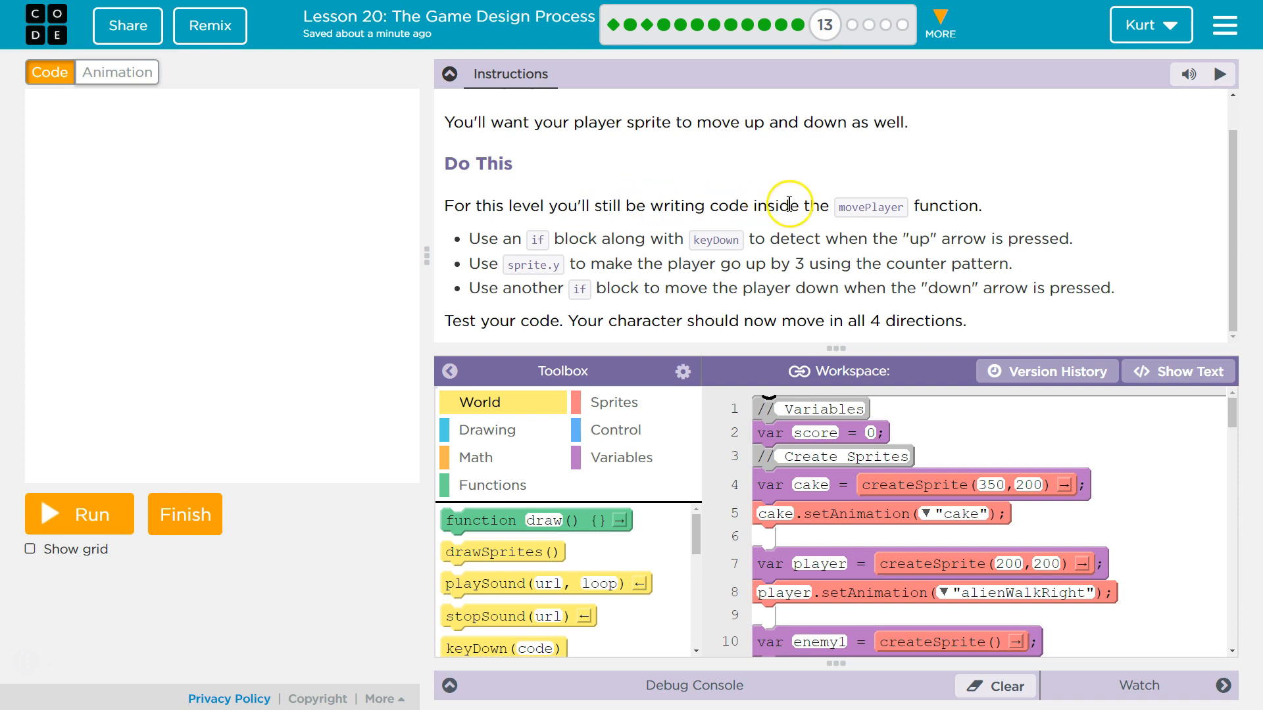
mouse_move(628, 256)
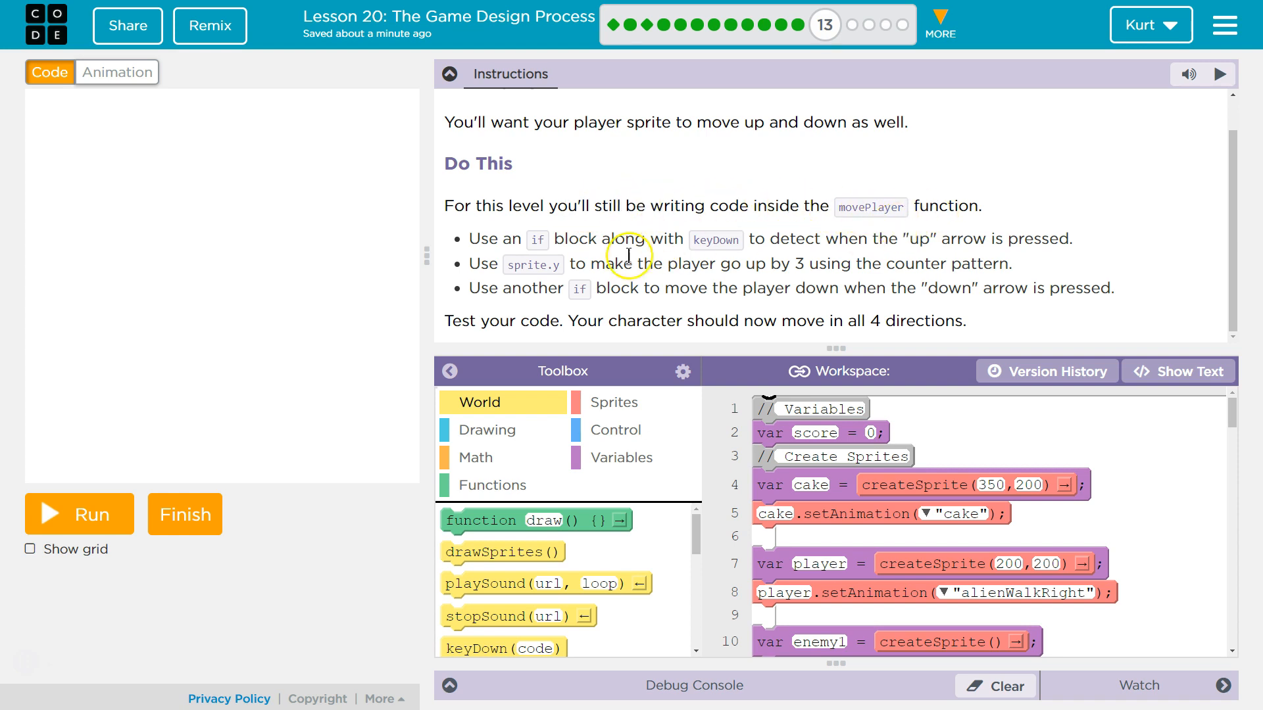
mouse_move(851, 233)
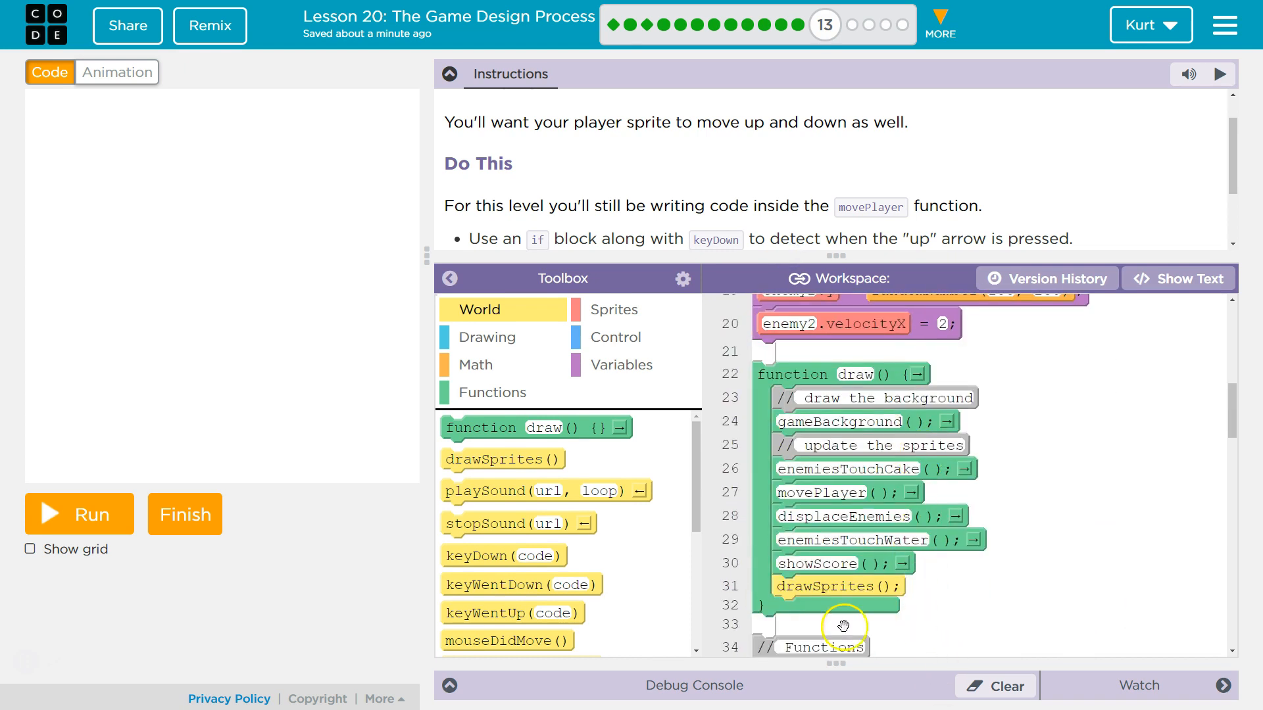
scroll("down", 3)
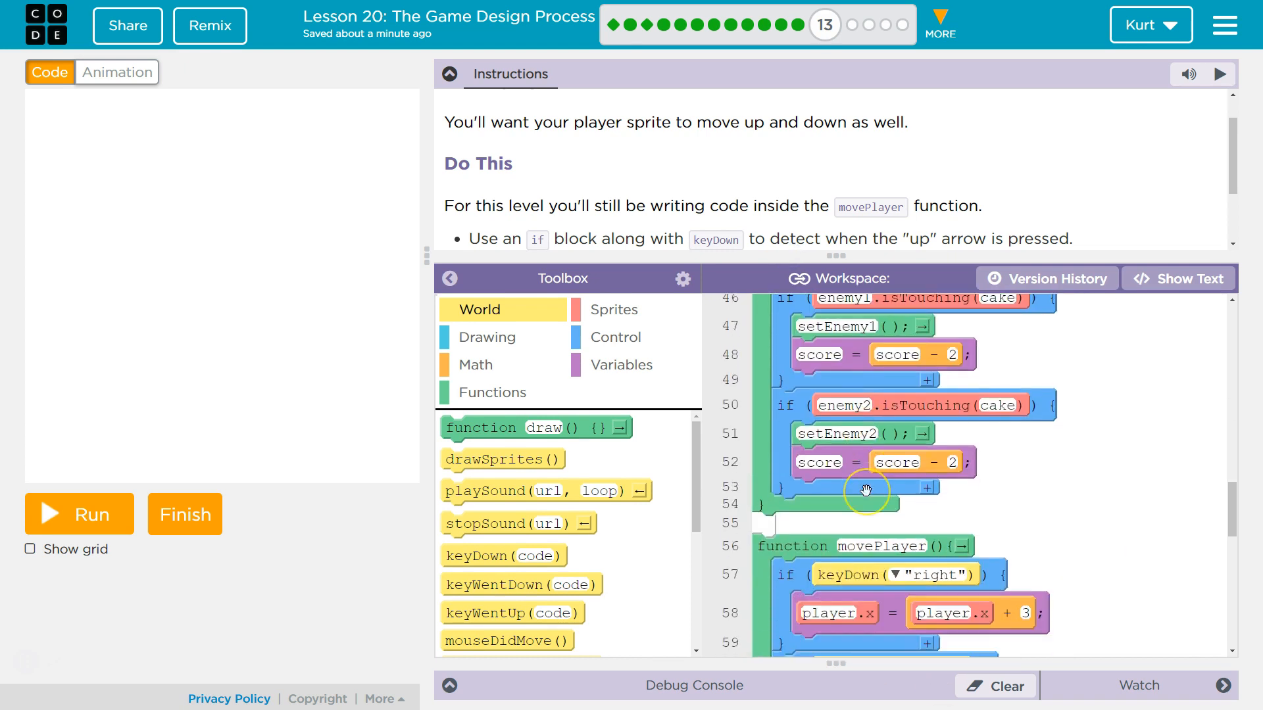
scroll("down", 3)
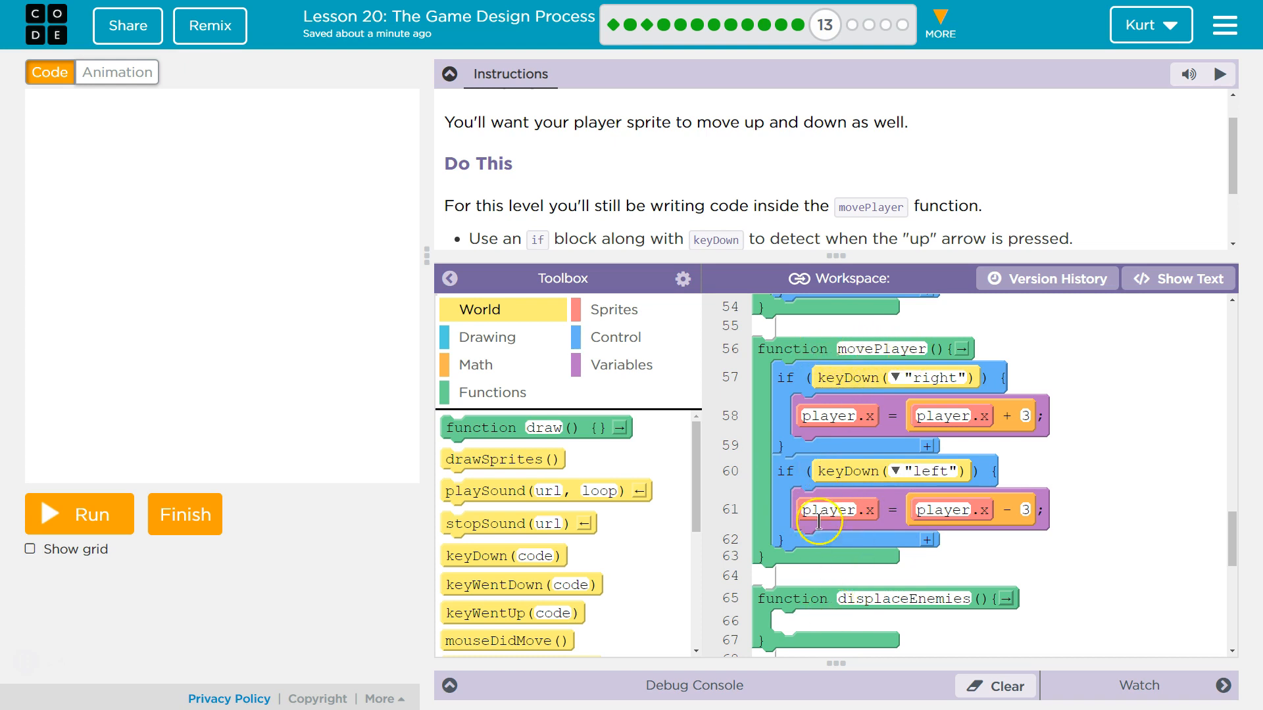
scroll("up", 3)
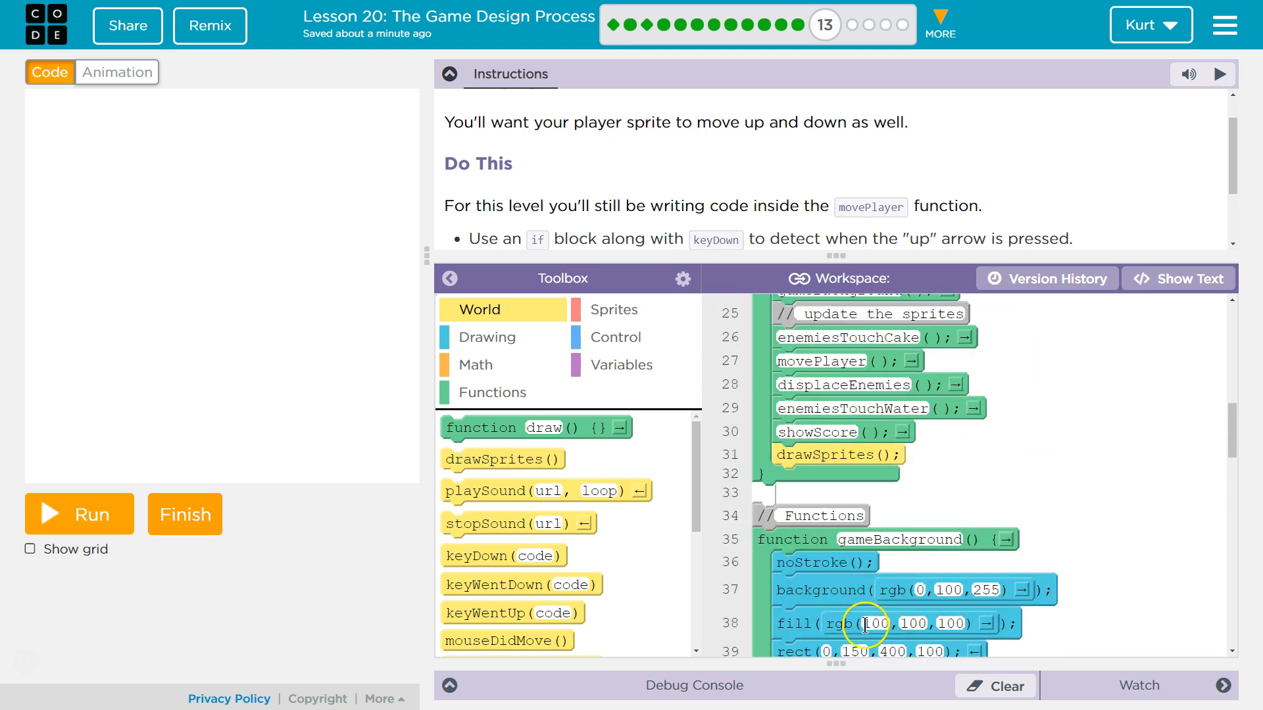
scroll("up", 3)
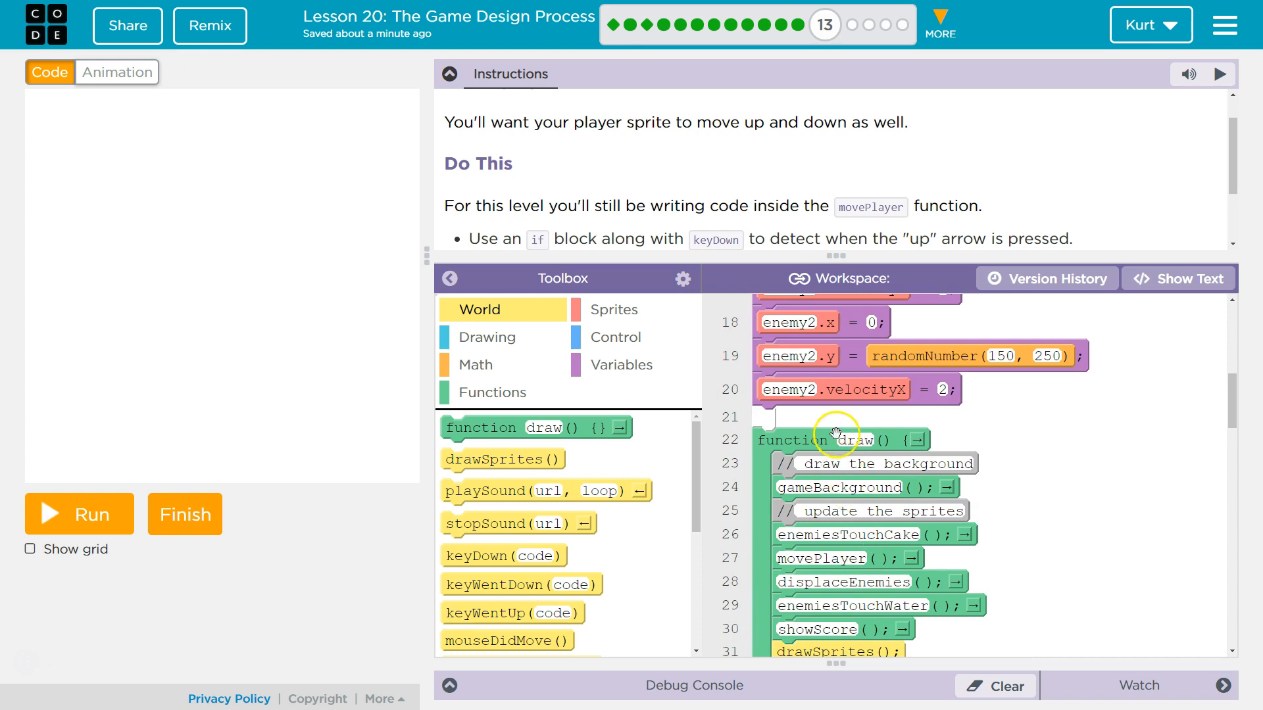
mouse_move(852, 447)
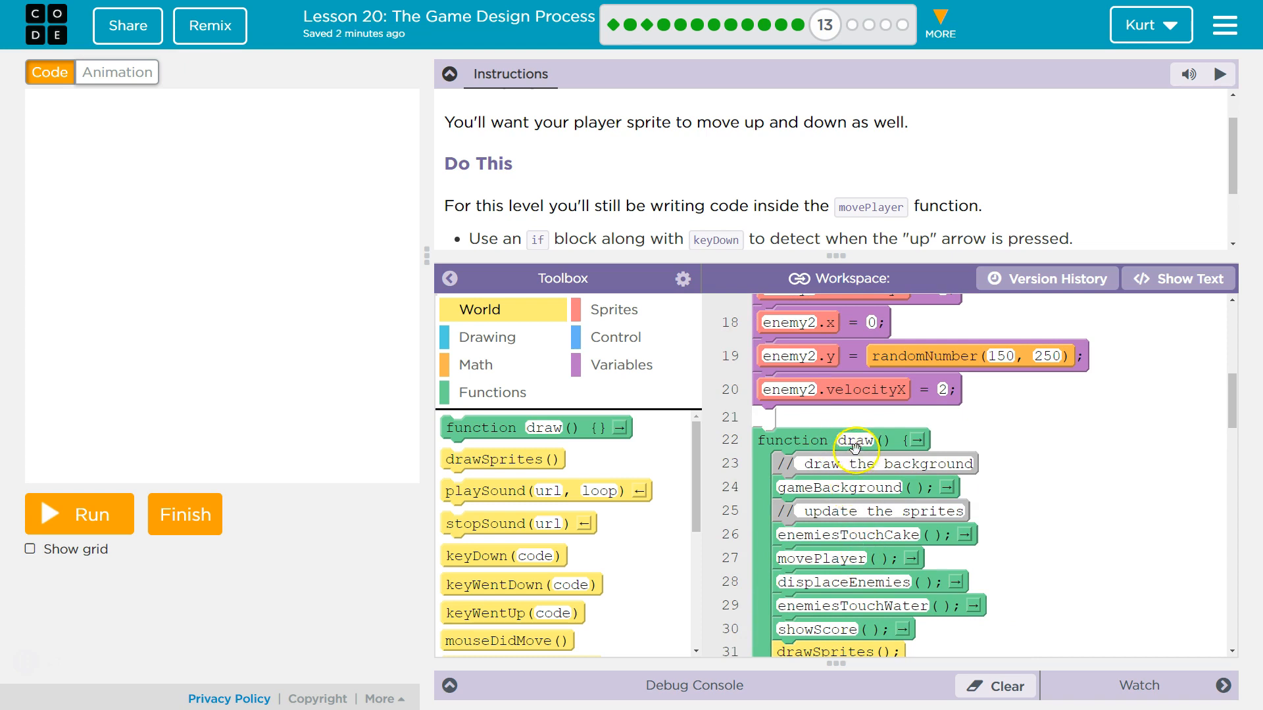
scroll("down", 3)
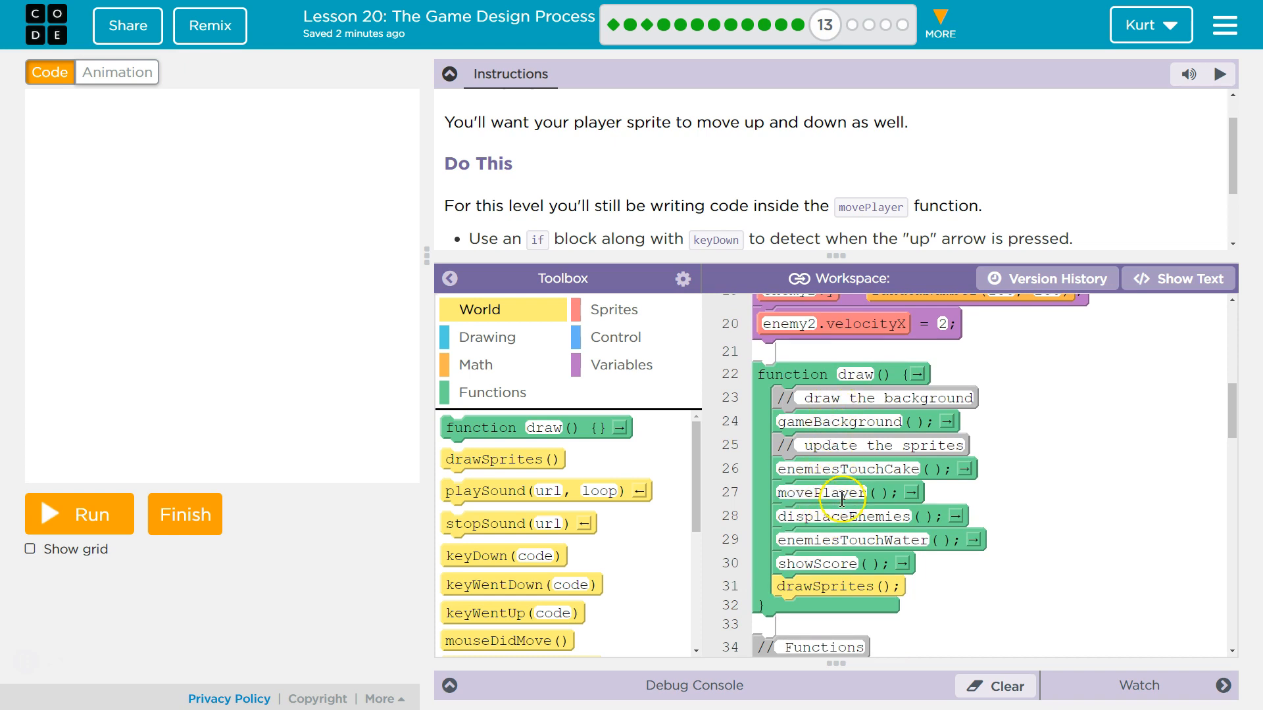
mouse_move(739, 469)
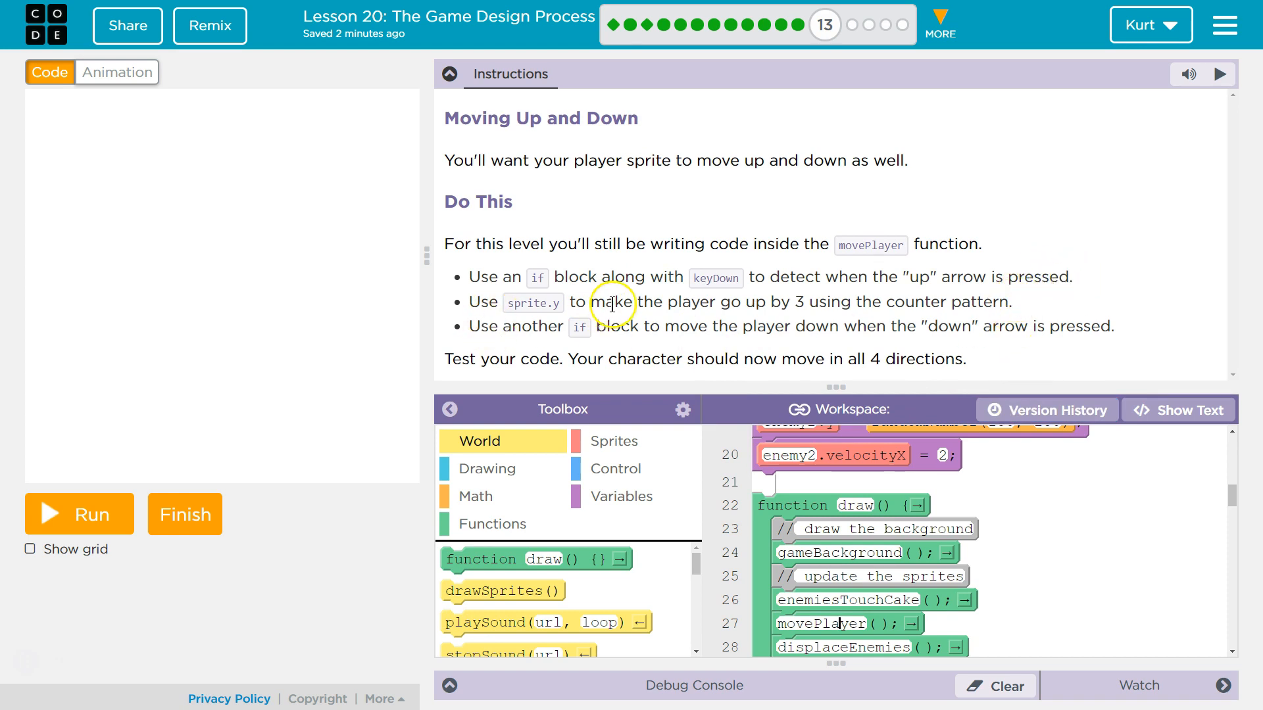
mouse_move(771, 306)
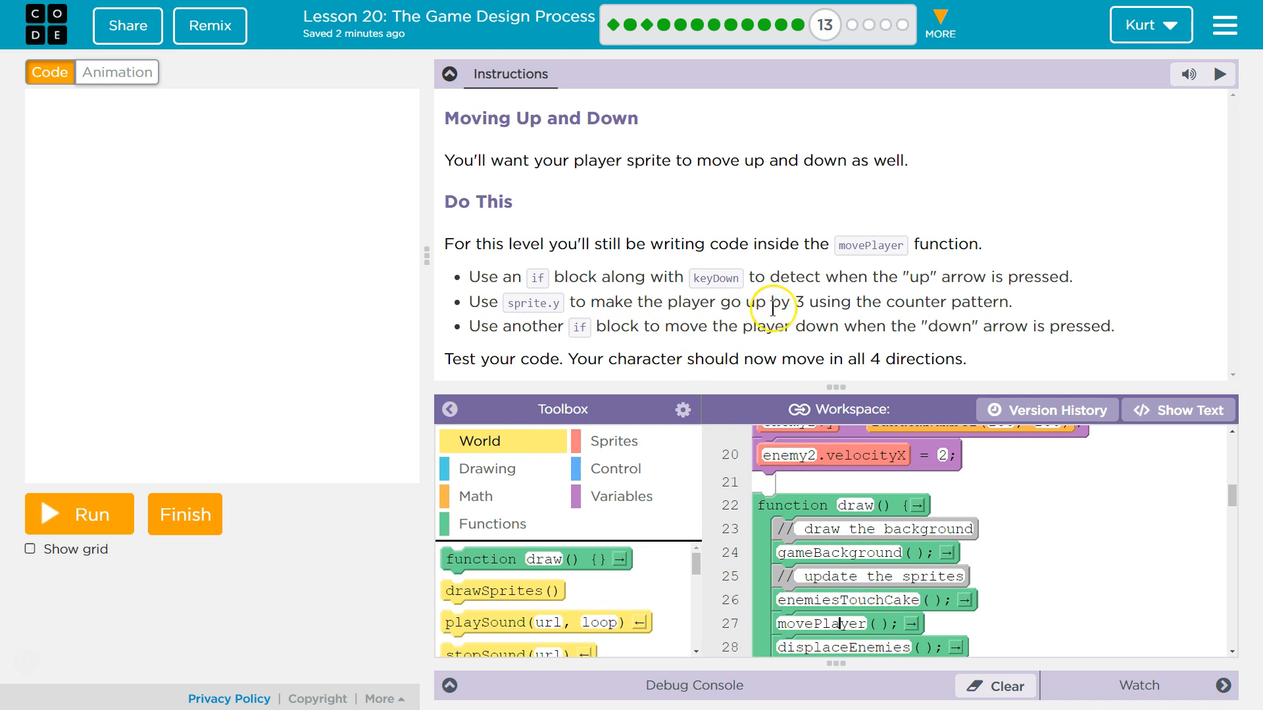
mouse_move(990, 306)
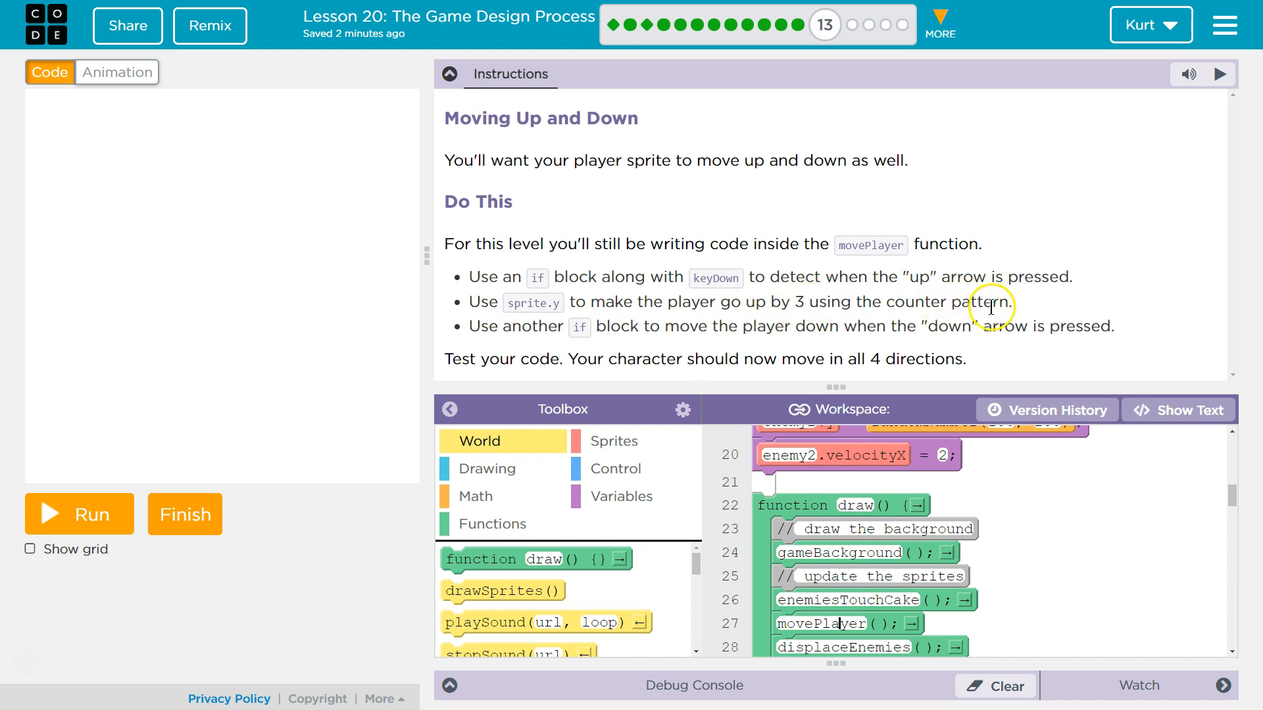
mouse_move(906, 344)
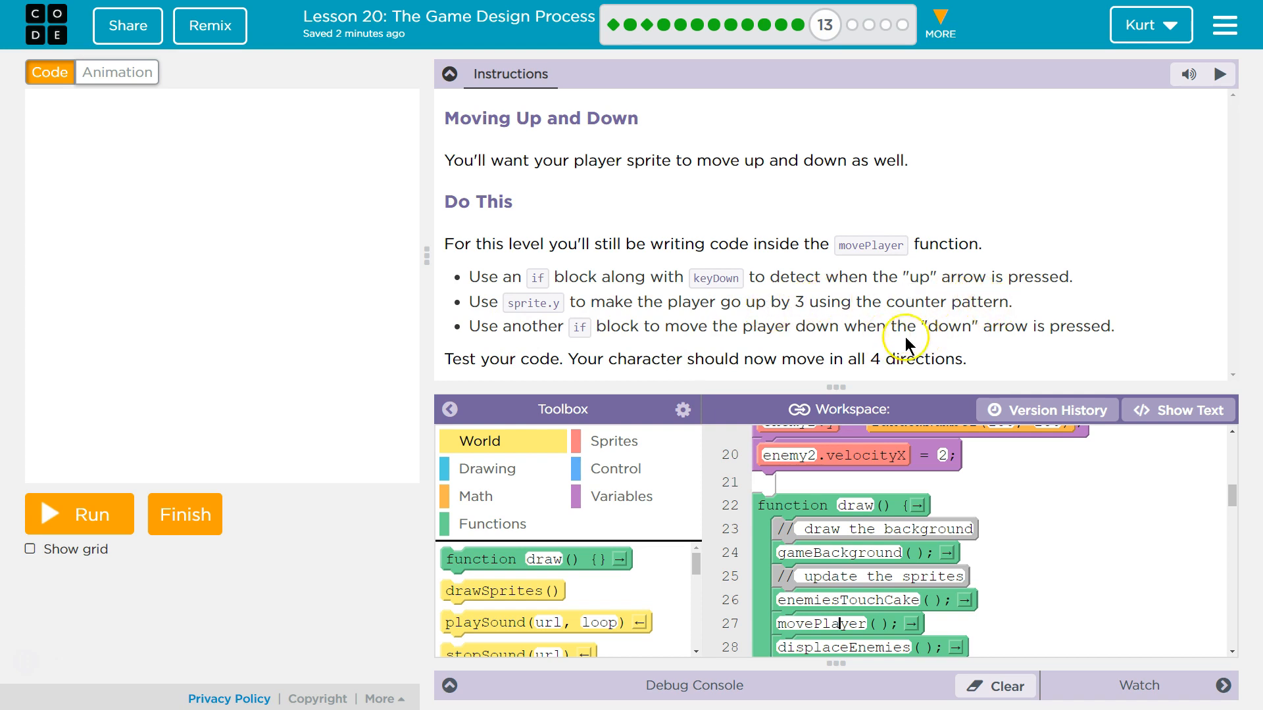
mouse_move(1087, 327)
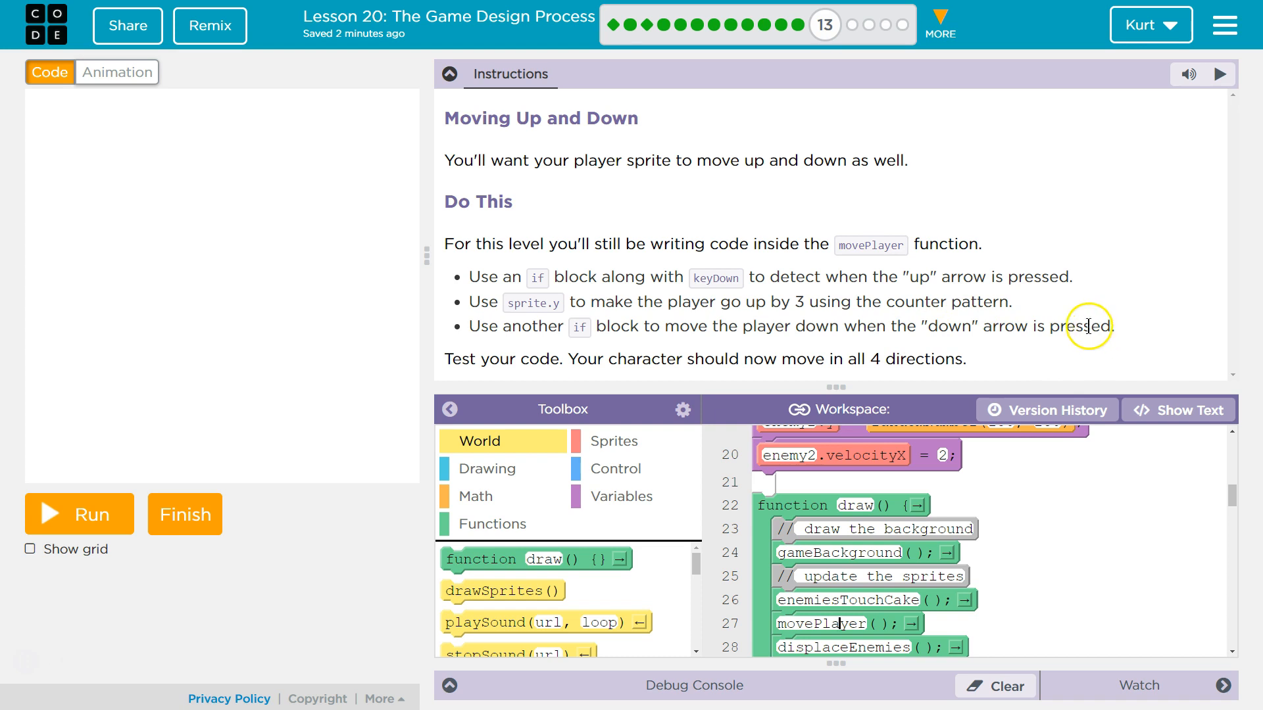
mouse_move(829, 334)
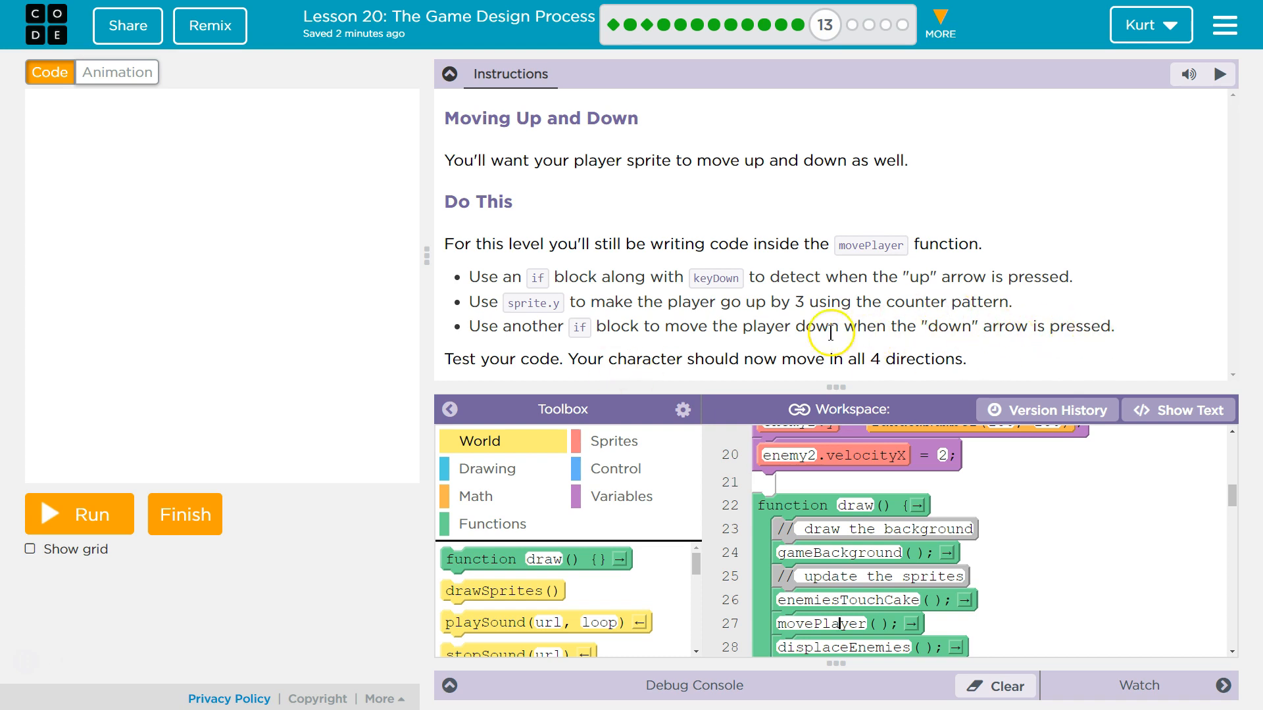
mouse_move(233, 465)
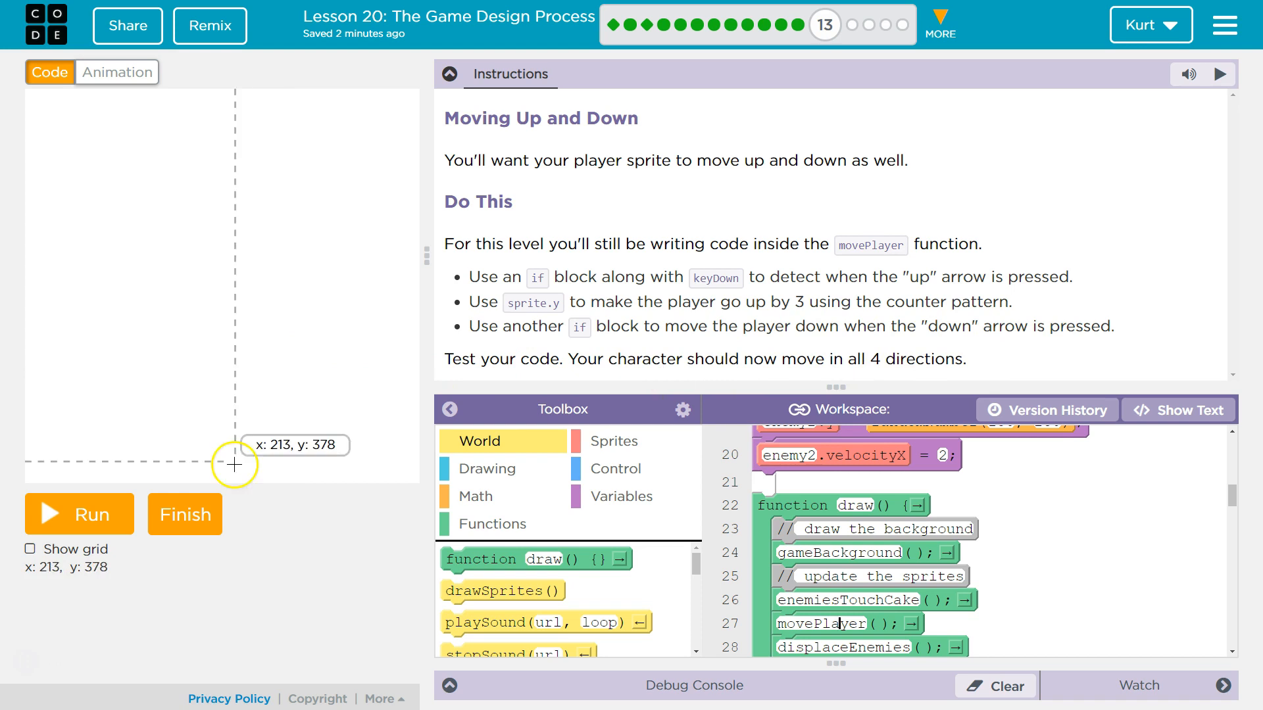
Step: Run the game again with the coordinate grid shown, then stop it and hide the grid
left_click(79, 514)
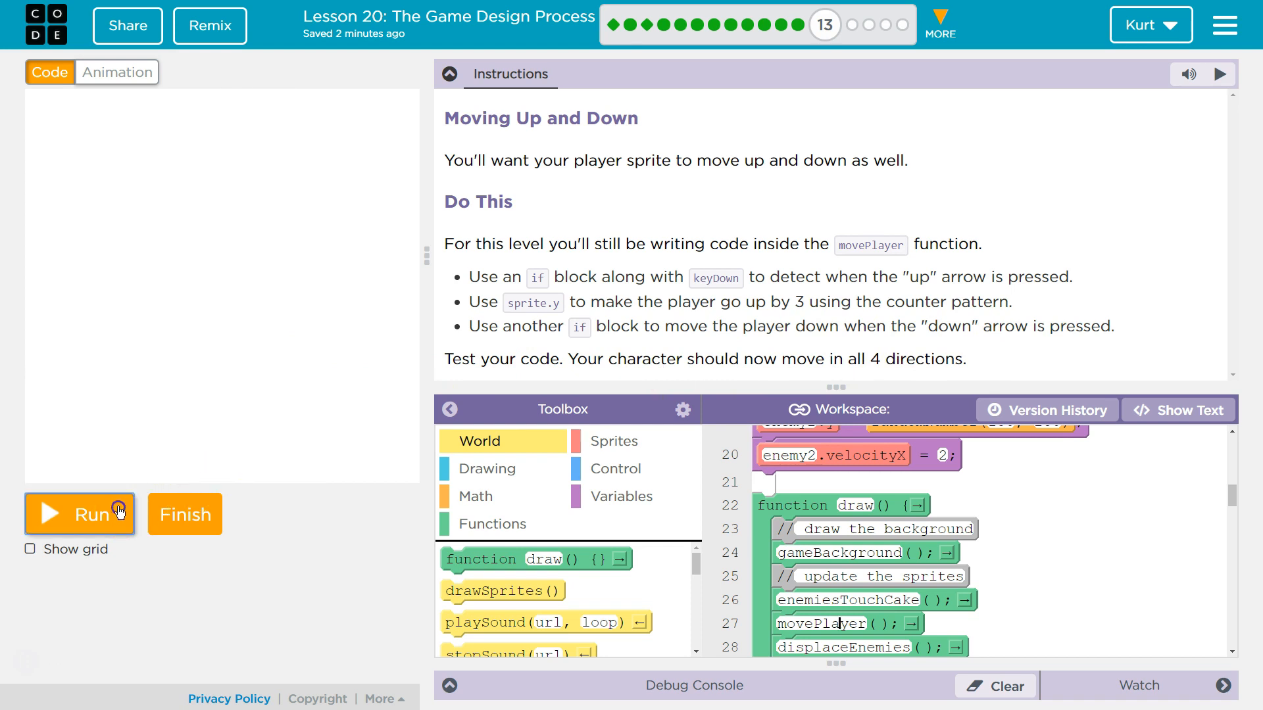
left_click(79, 515)
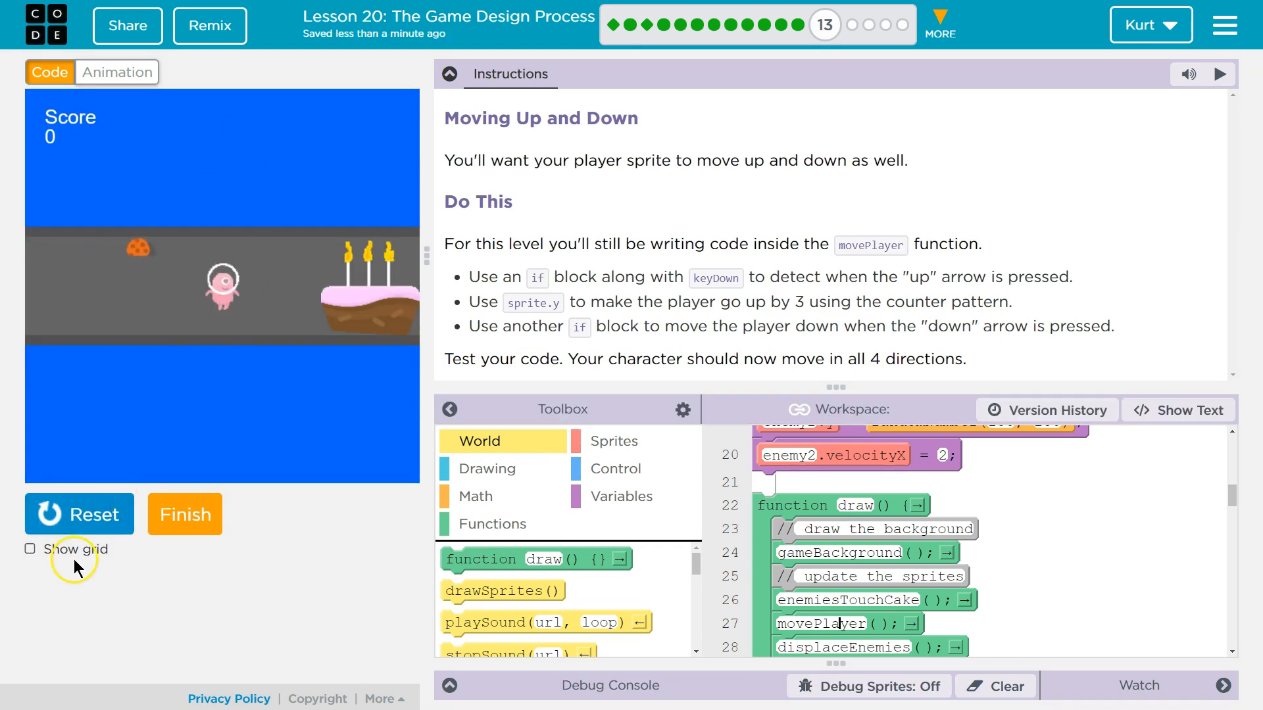
left_click(31, 548)
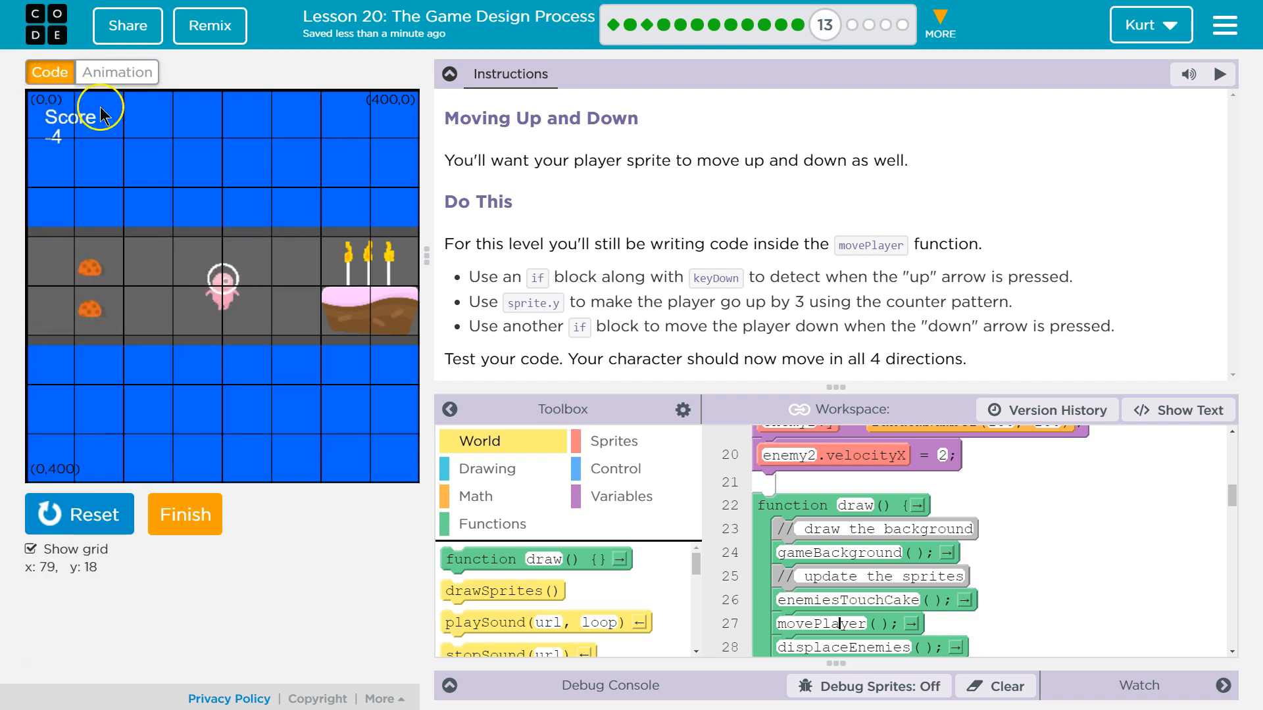
mouse_move(221, 481)
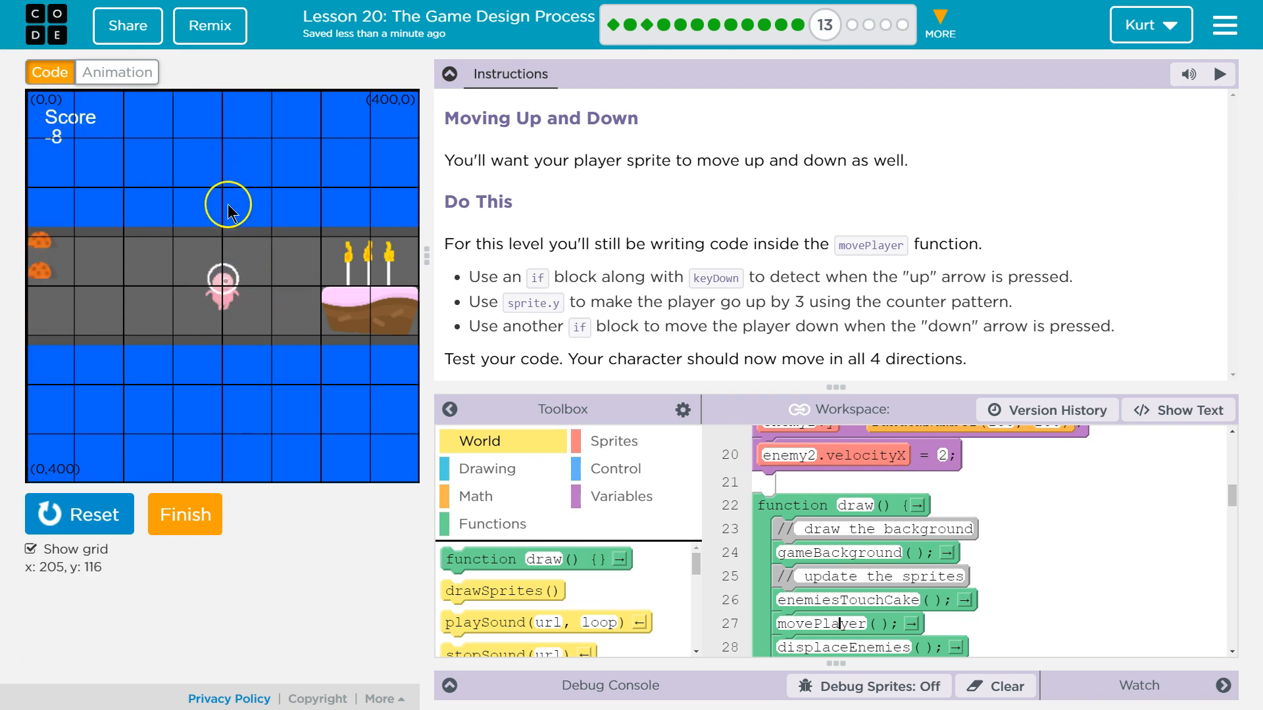
left_click(78, 513)
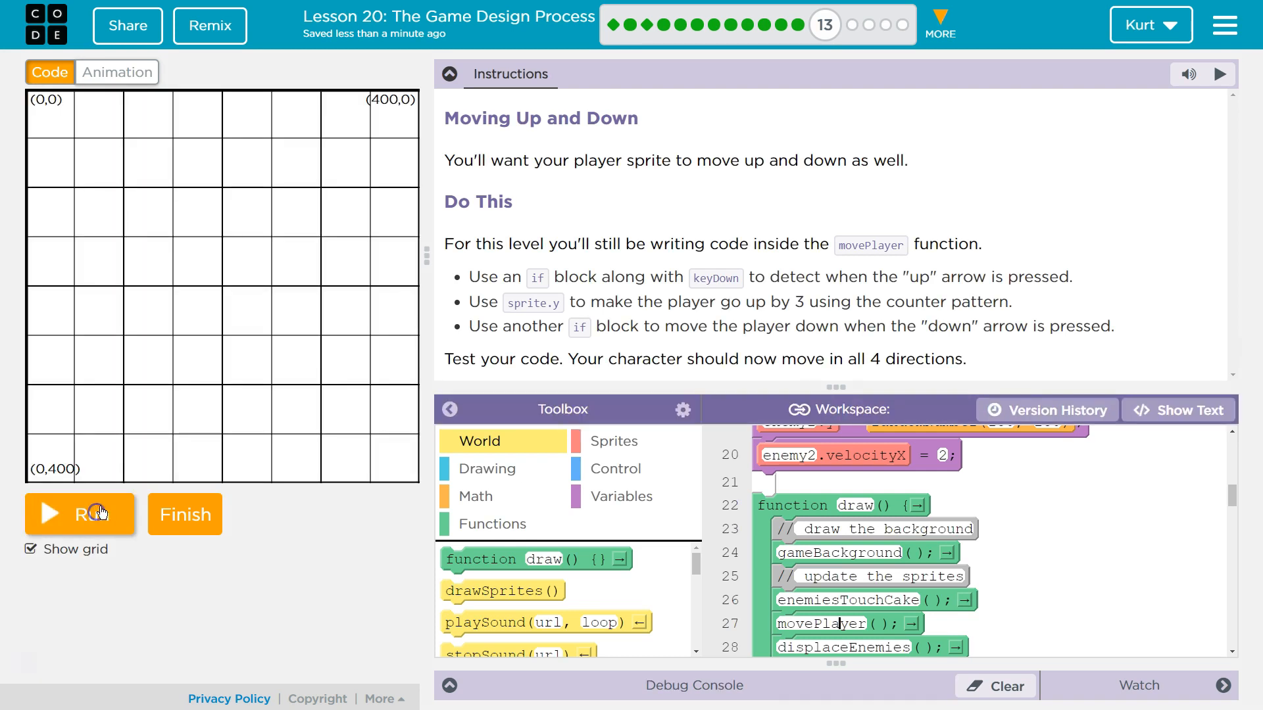
left_click(31, 549)
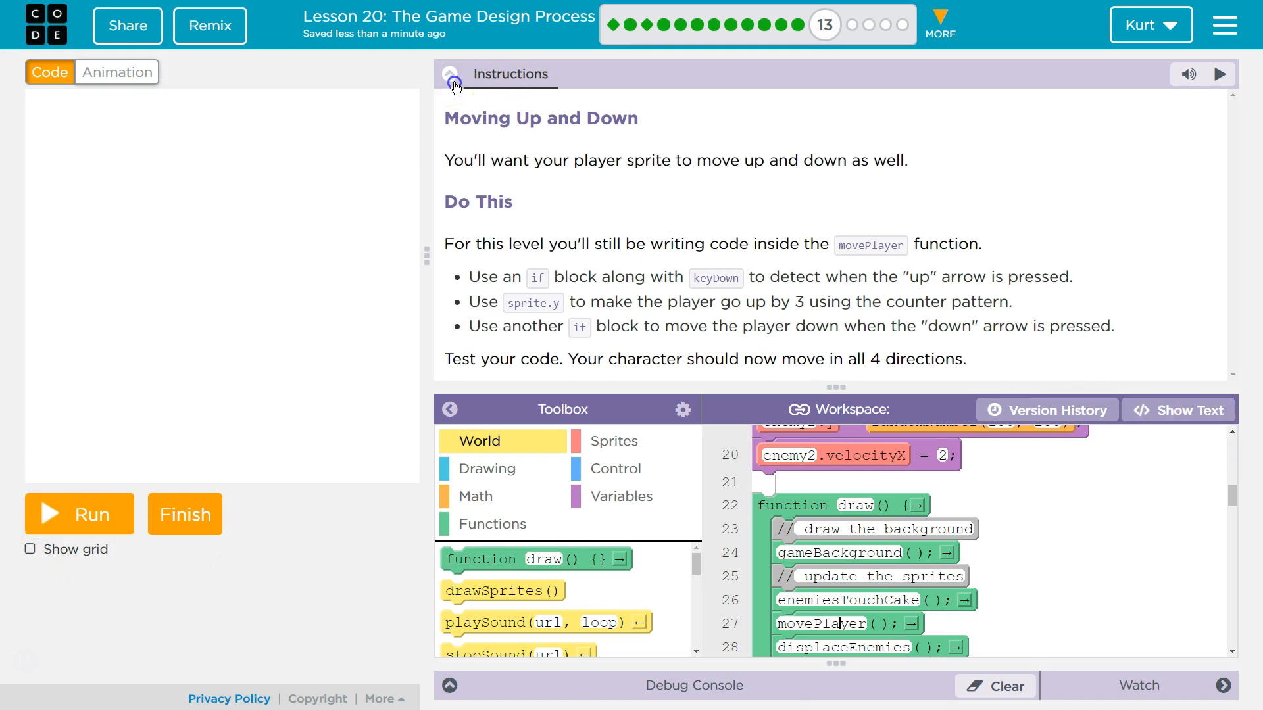
Step: Collapse the instructions, switch to text view, and scroll to movePlayer's right and left checks
left_click(449, 73)
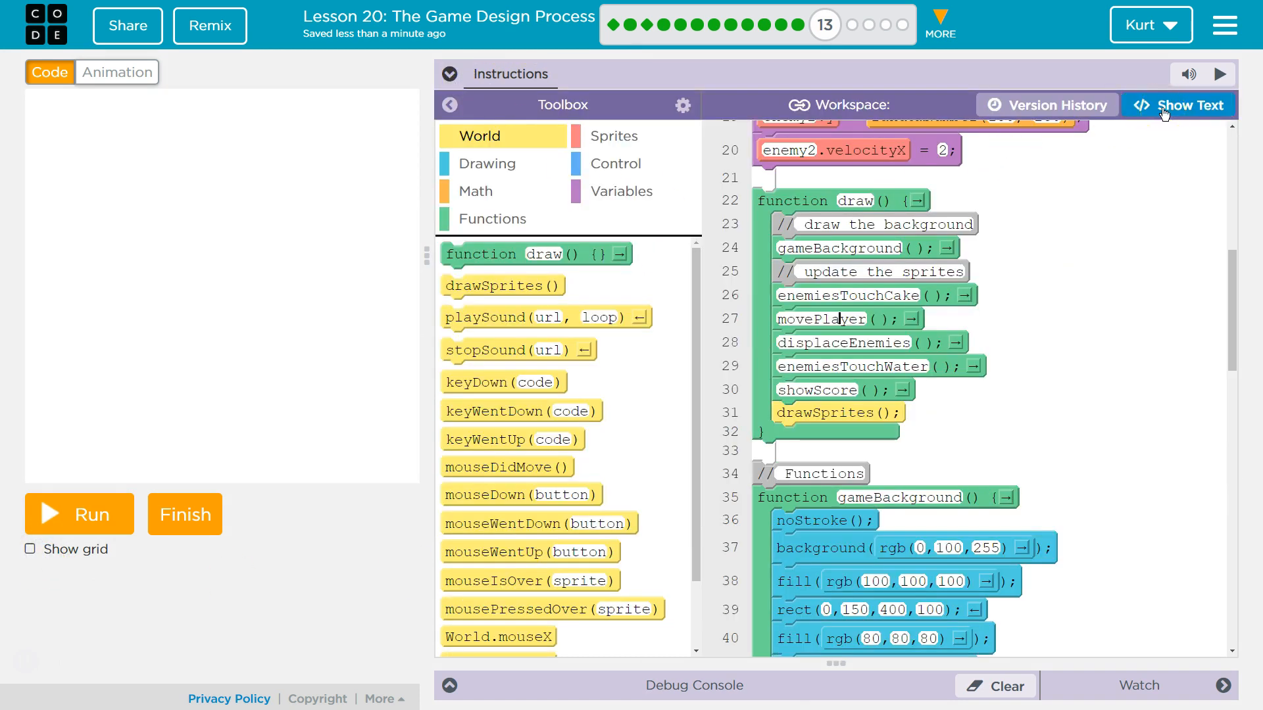
left_click(1178, 105)
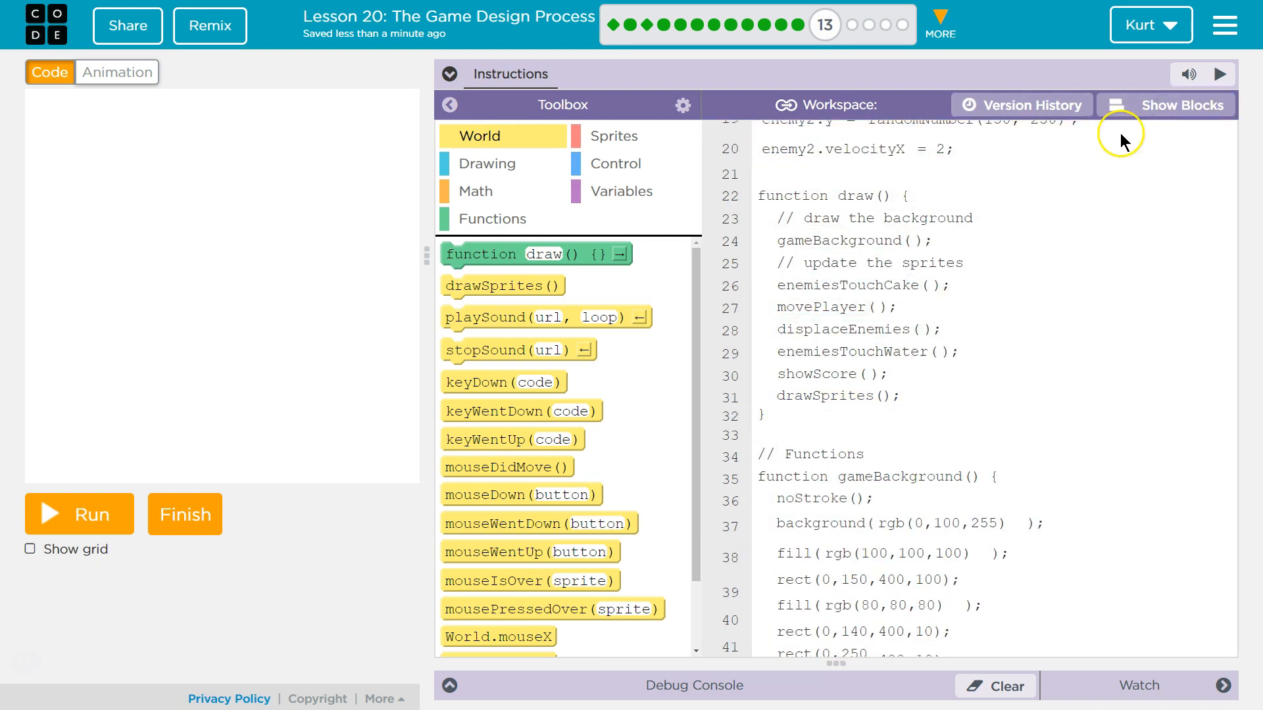
scroll("down", 3)
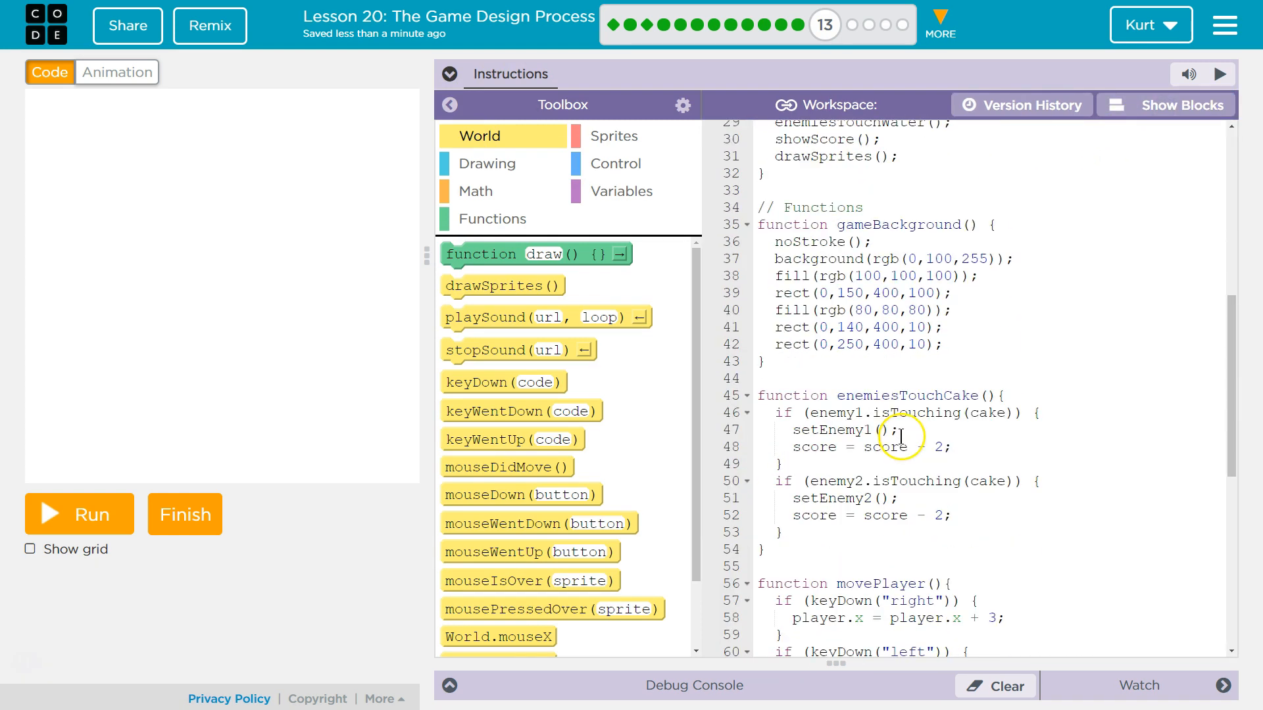
scroll("down", 3)
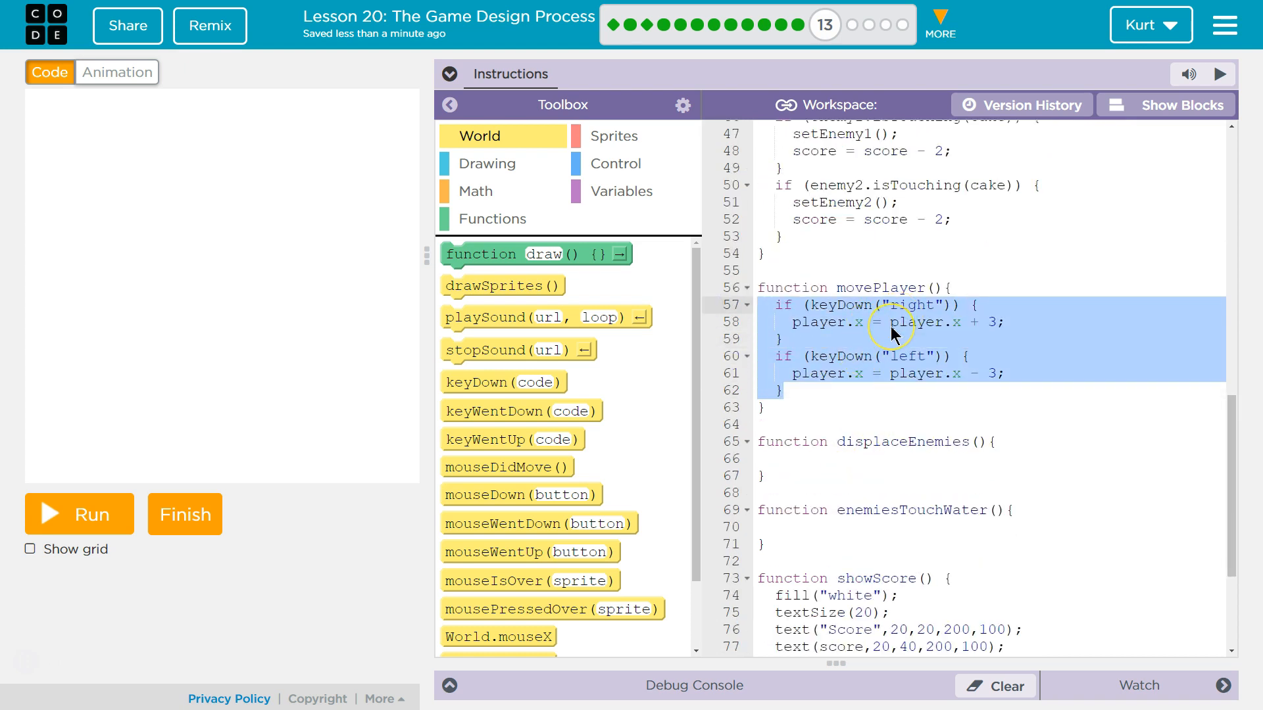
Step: Copy movePlayer's right and left key checks and paste them onto a new blank line
right_click(892, 334)
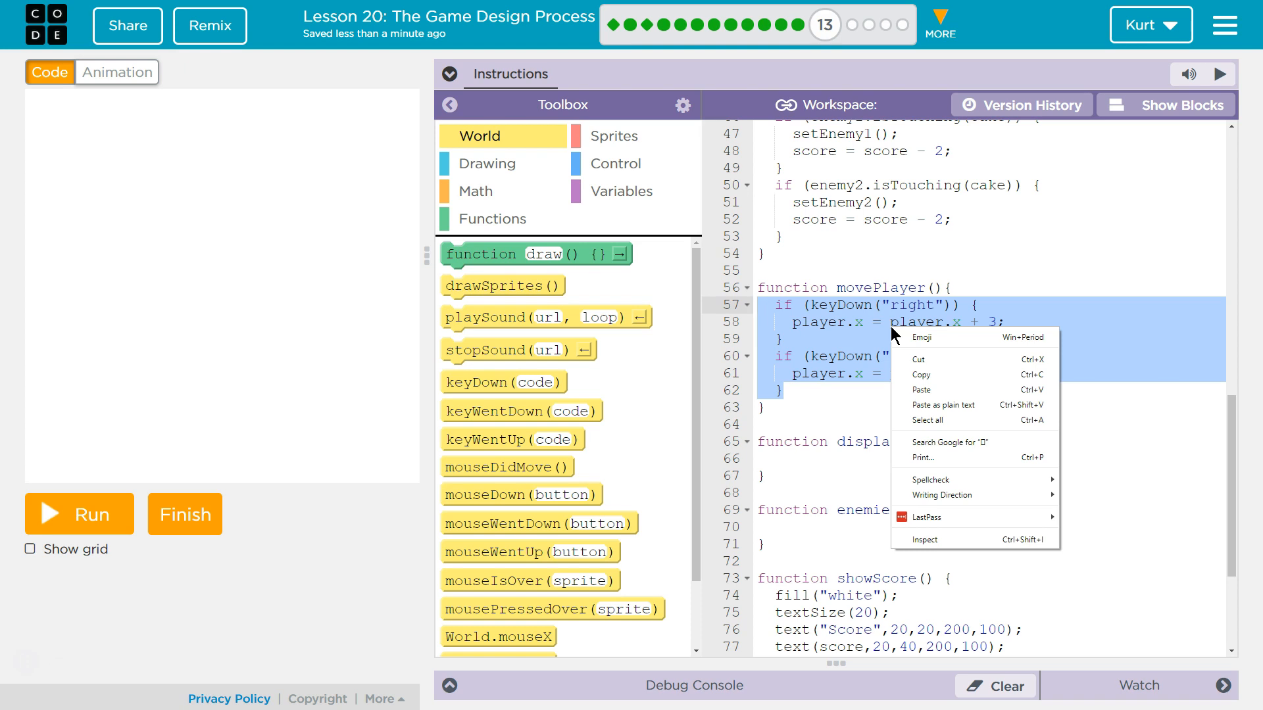
mouse_move(926, 376)
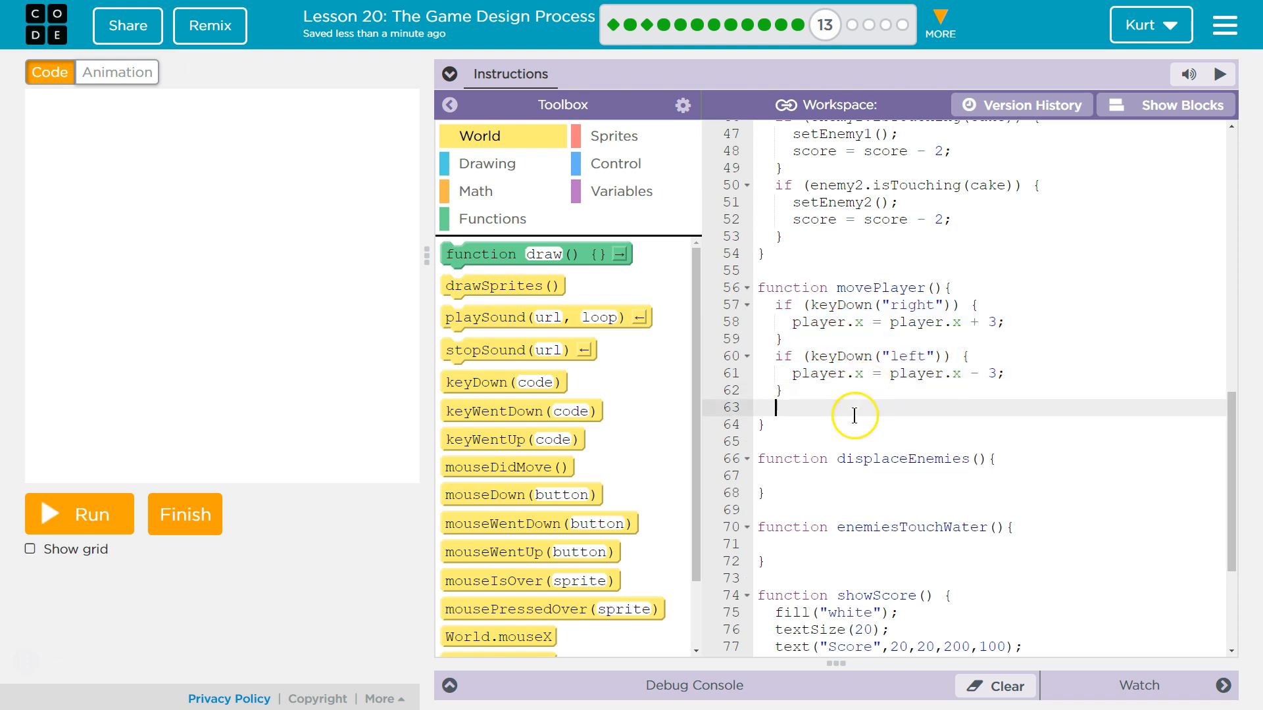
right_click(854, 415)
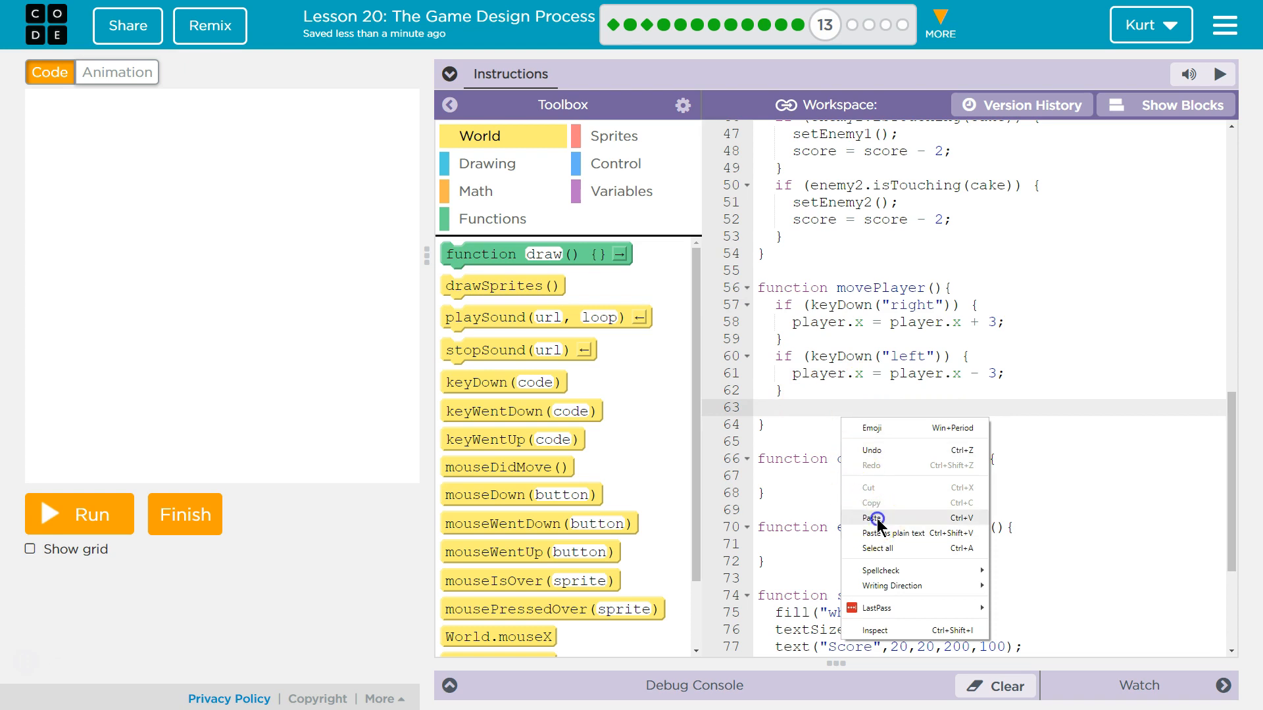
left_click(872, 517)
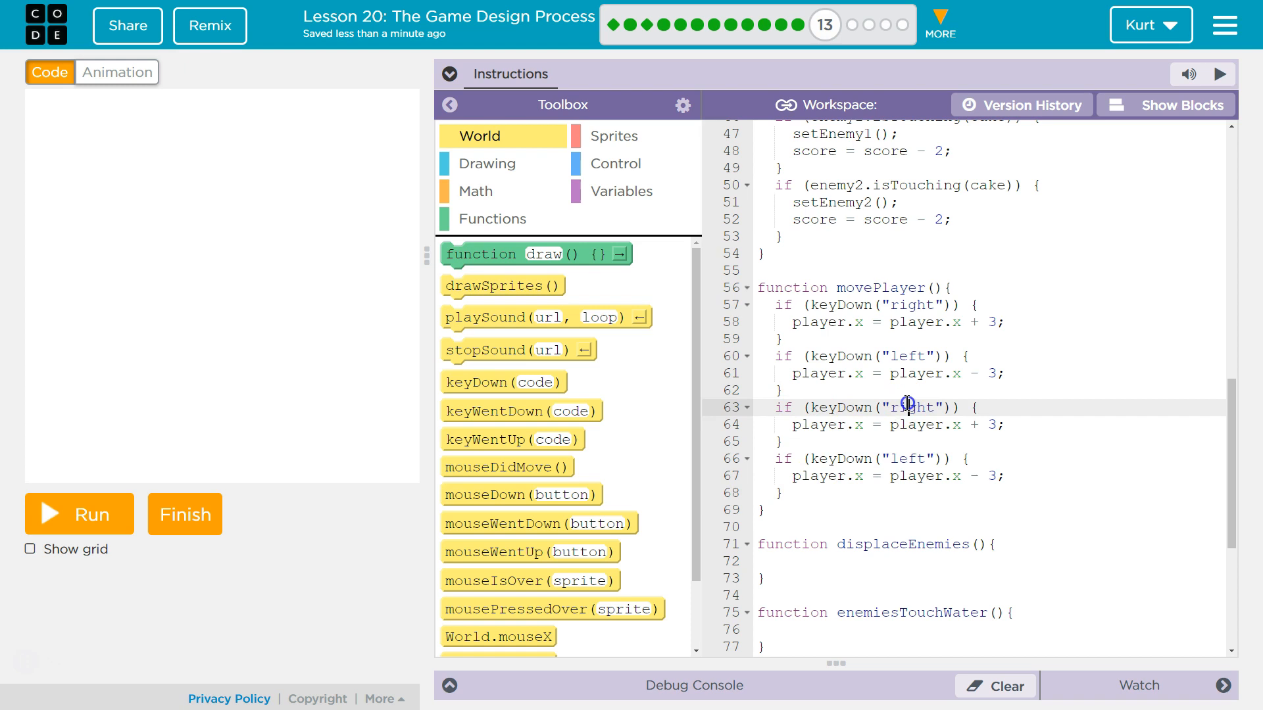
Step: Edit the pasted checks to 'up' with player.y - 3 and 'down' with player.y + 3, then return to blocks
double_click(909, 407)
type("up")
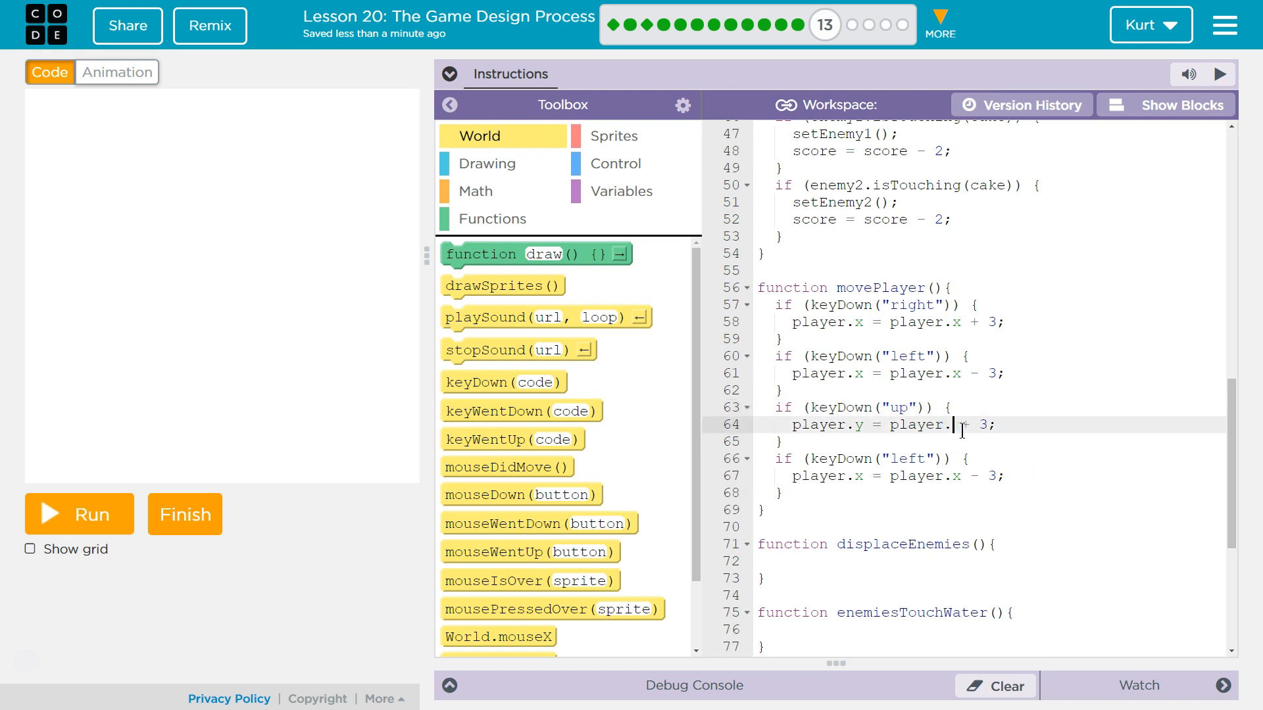
type("y")
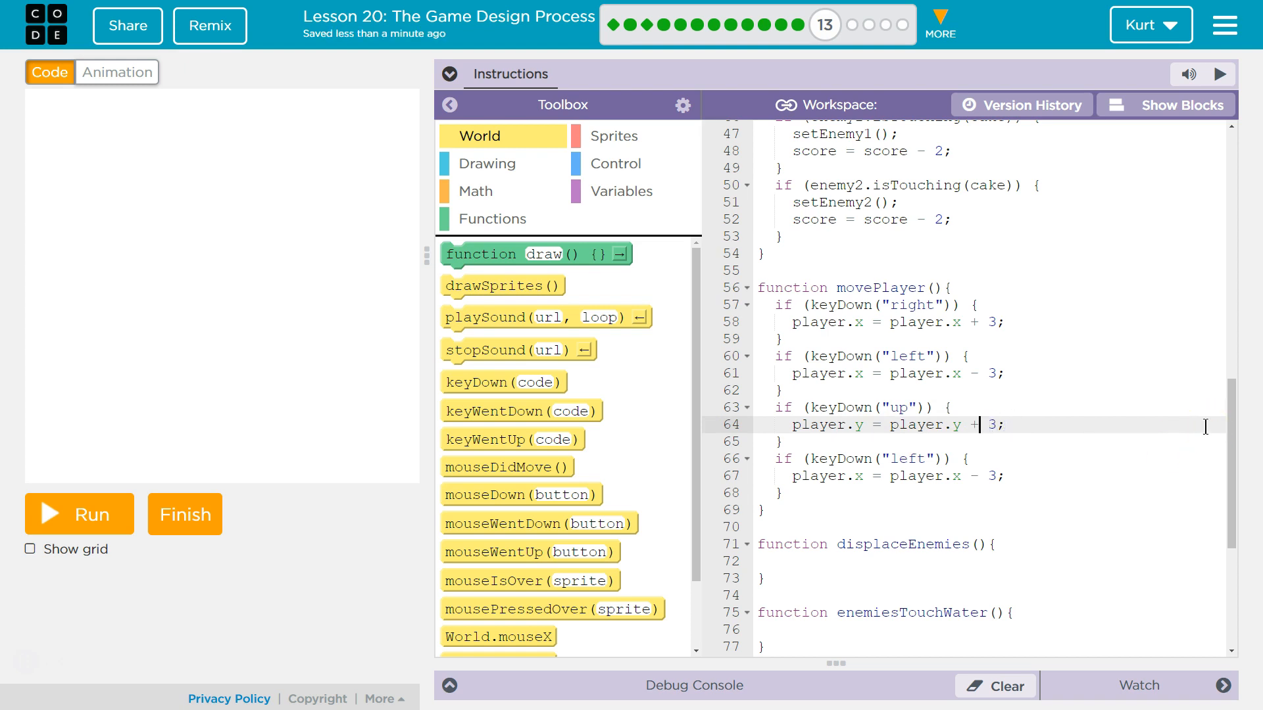
type("-")
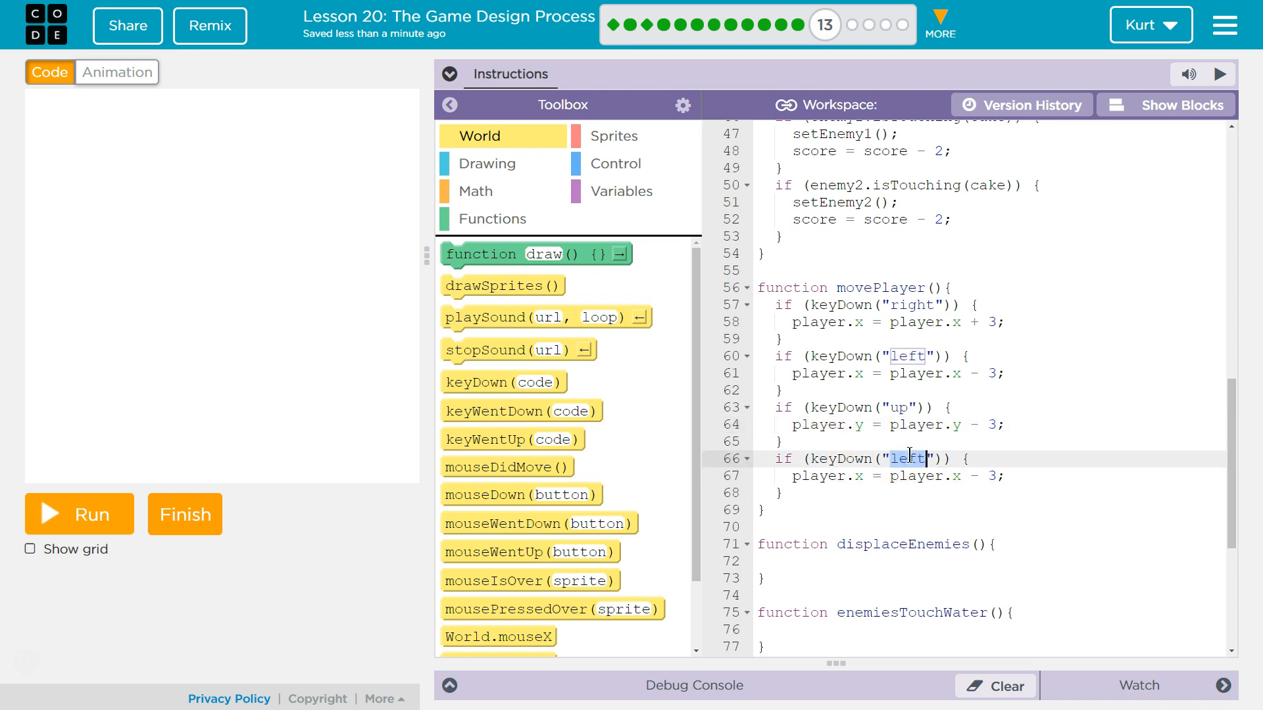
type("down")
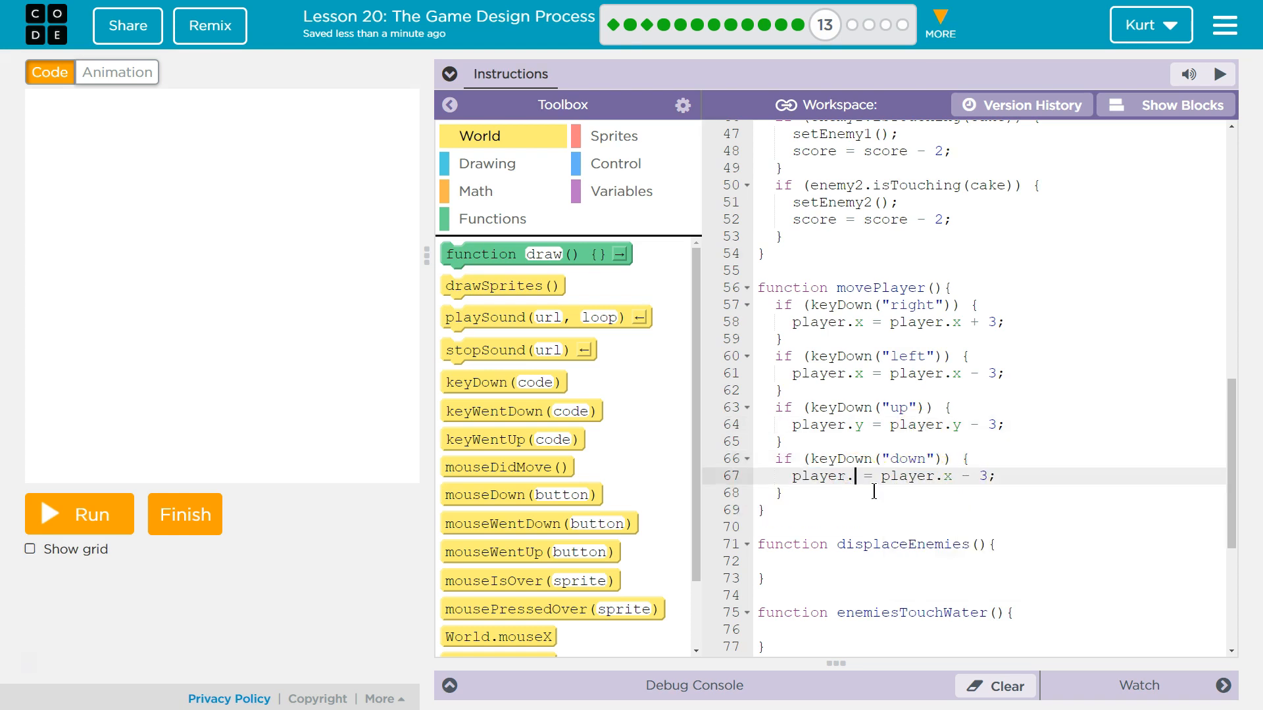
type(".")
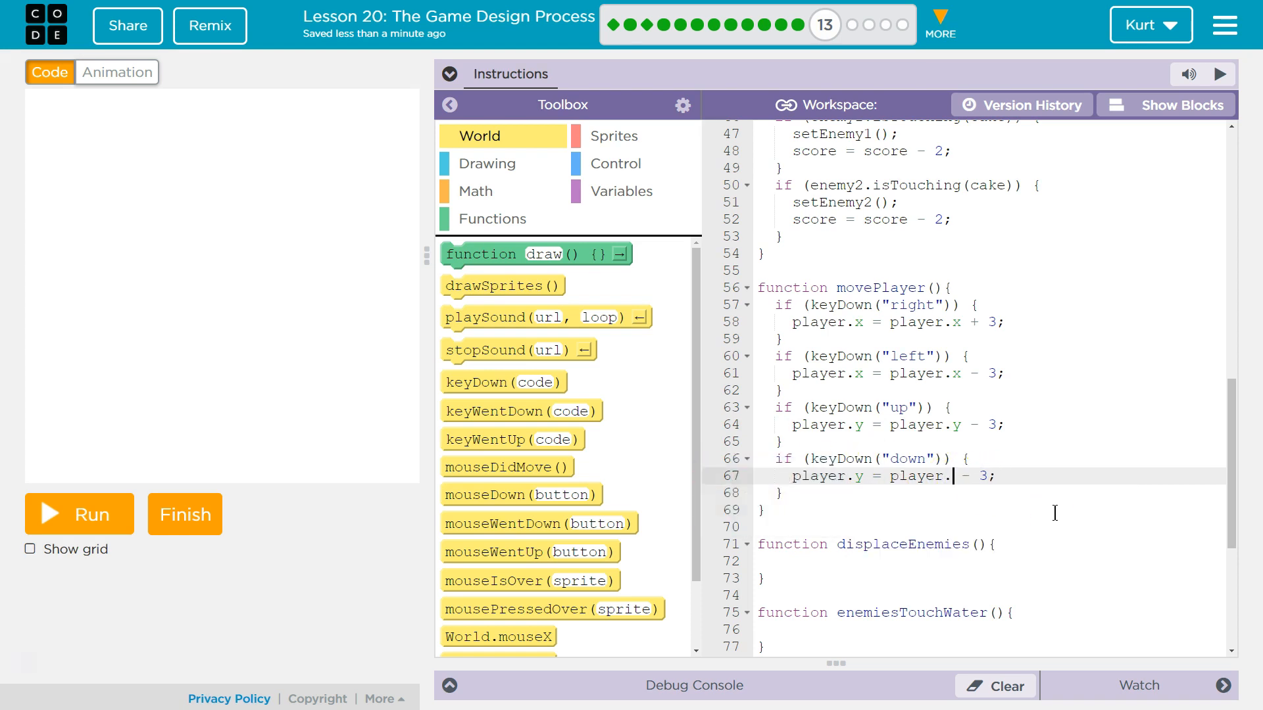
type(".")
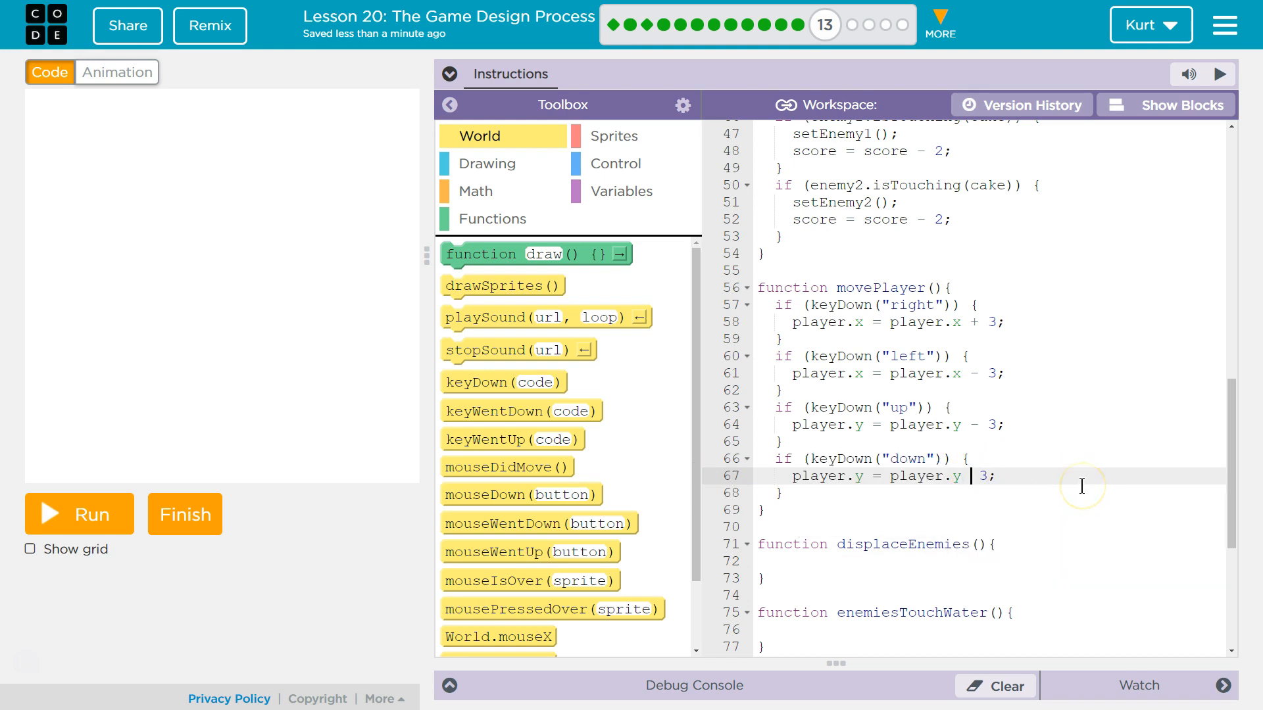
type("+")
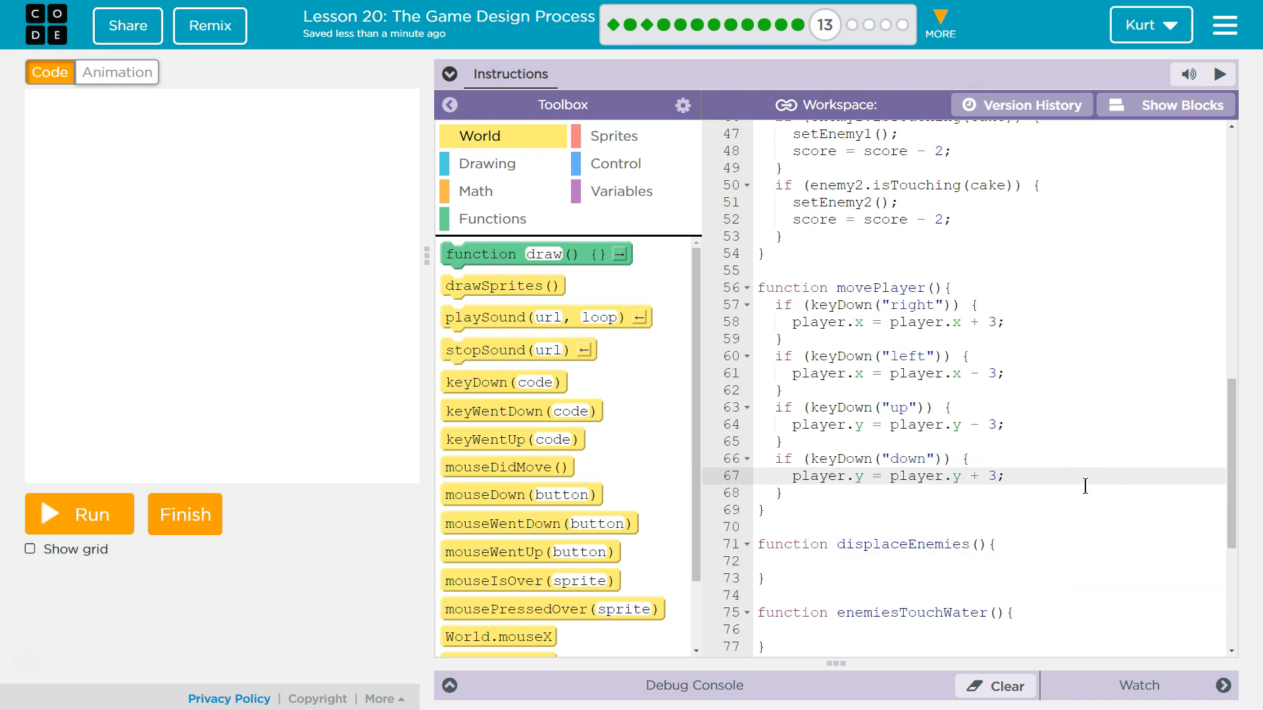
left_click(1167, 104)
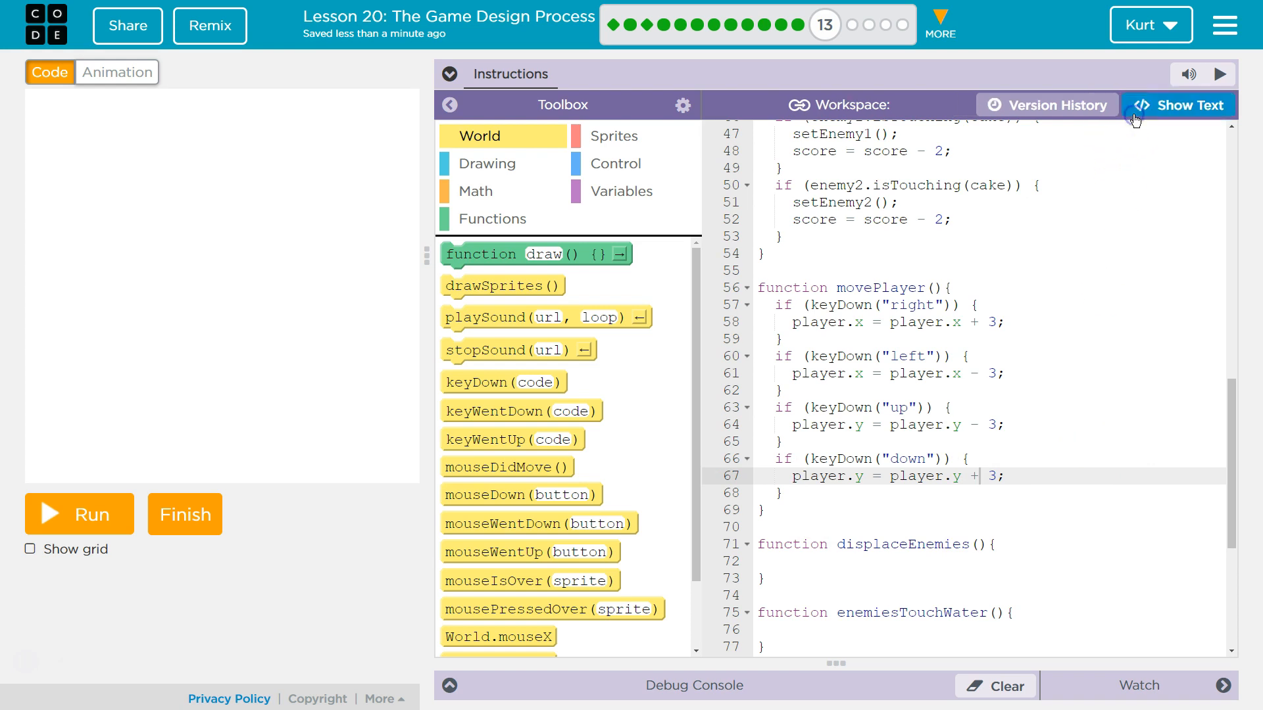
Step: Scroll the block workspace to review movePlayer's right, left, up and down key checks
left_click(1176, 104)
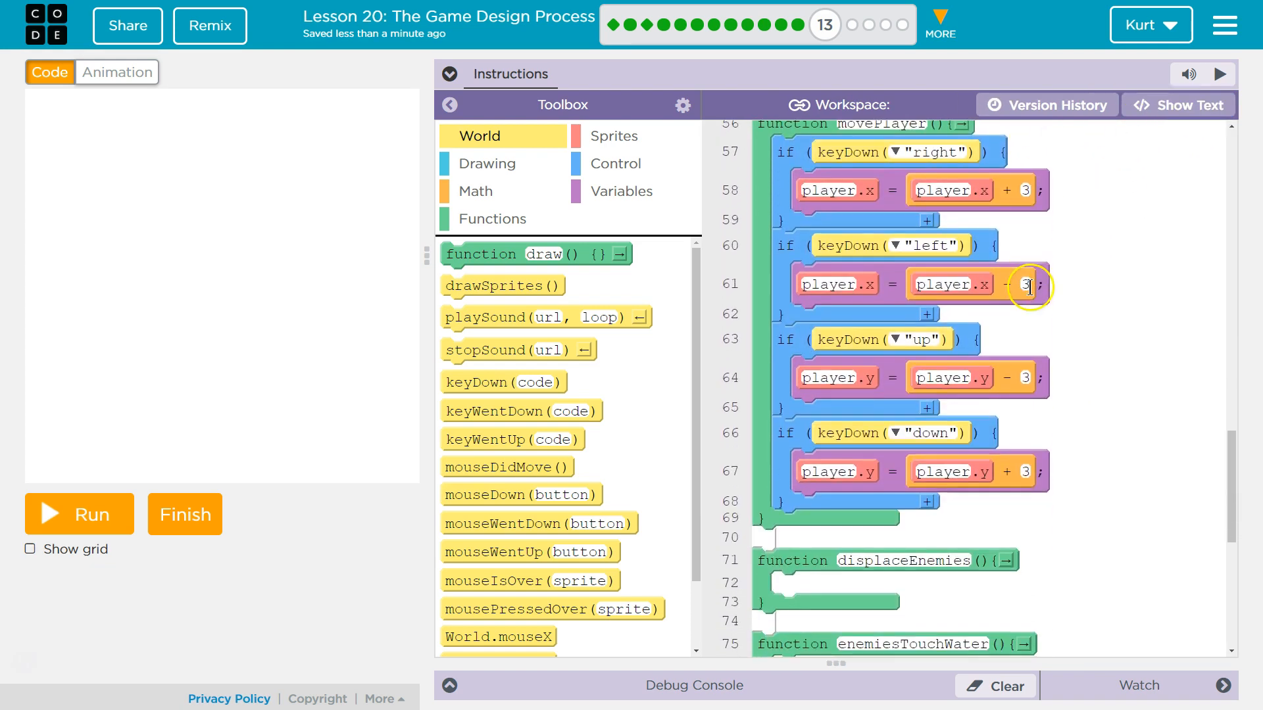
scroll("up", 3)
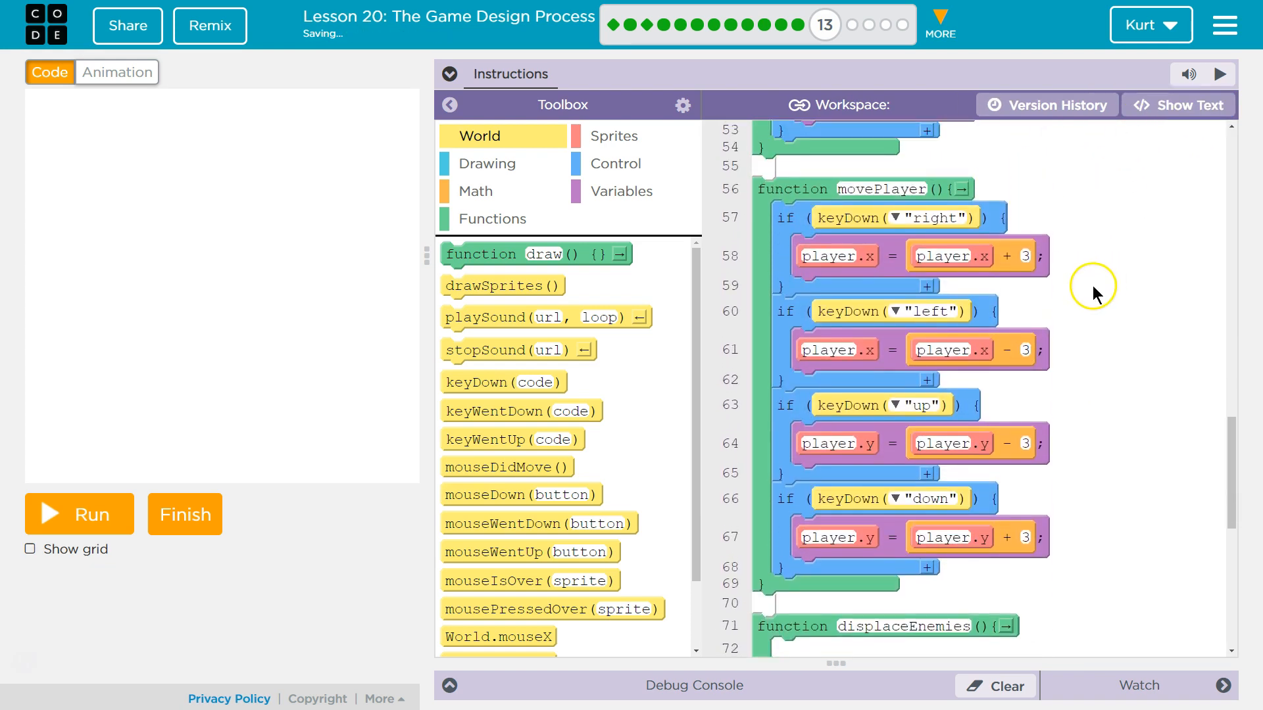
scroll("up", 3)
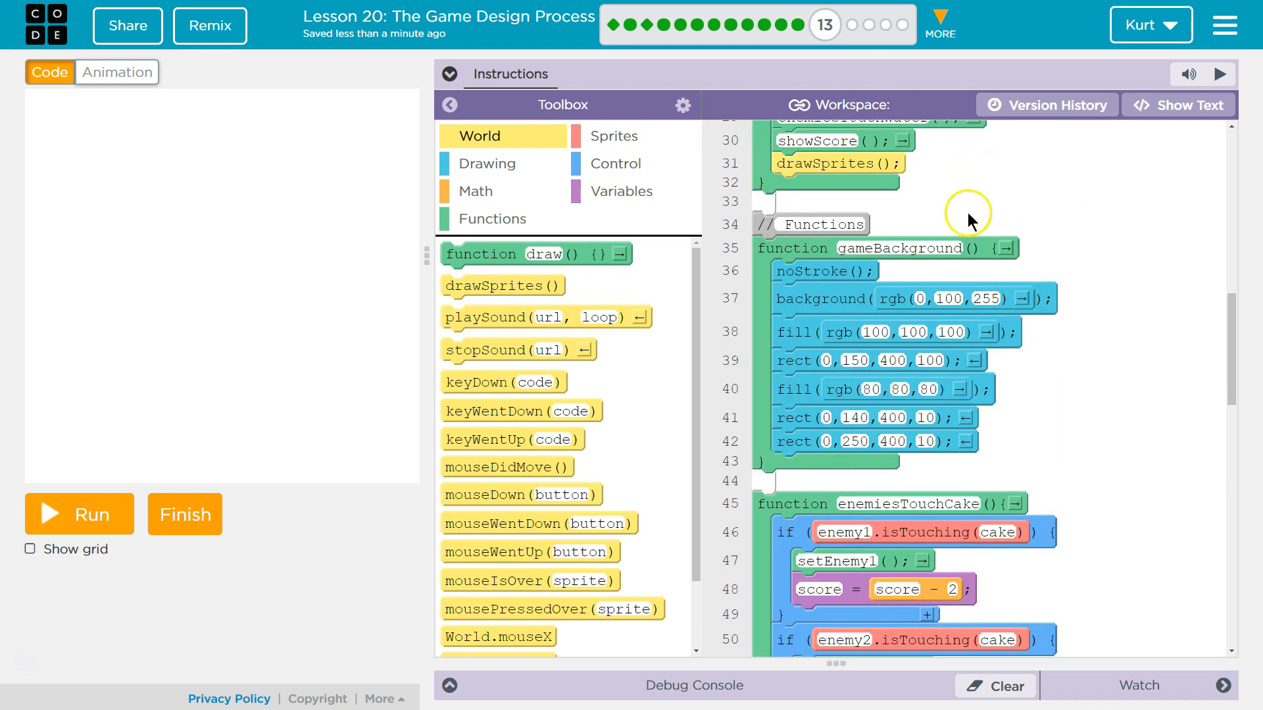
scroll("up", 3)
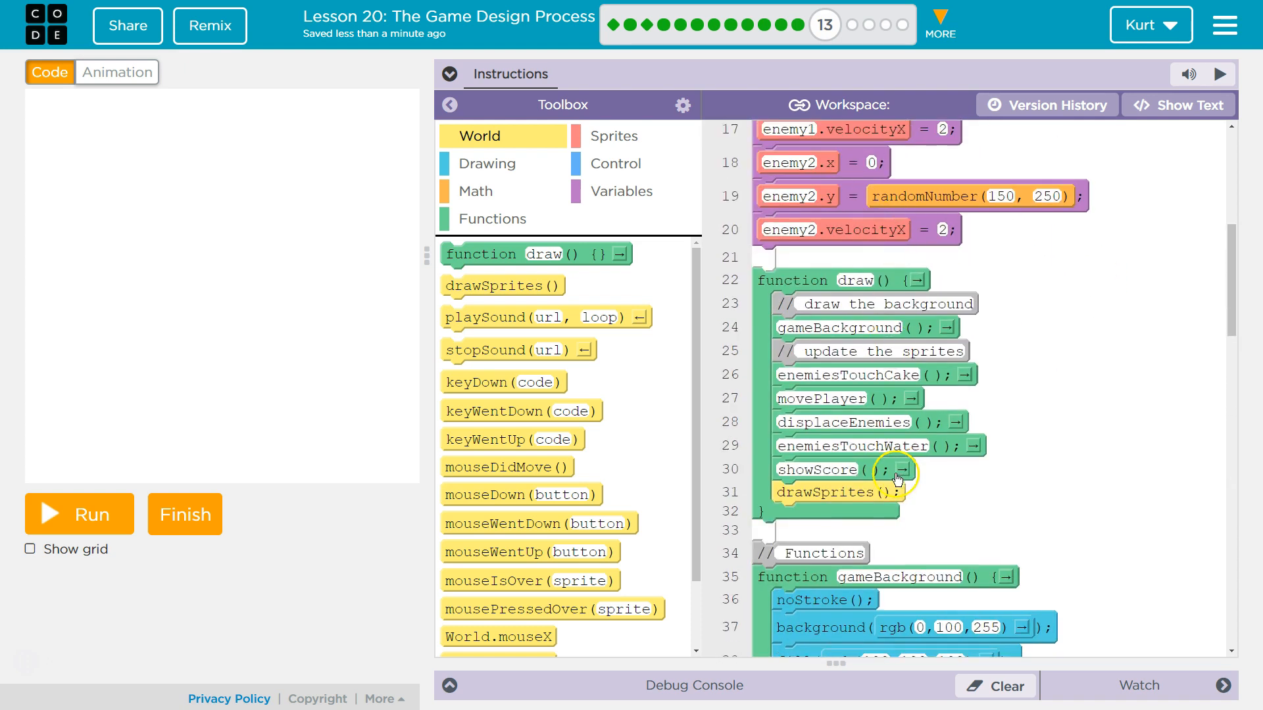
scroll("down", 3)
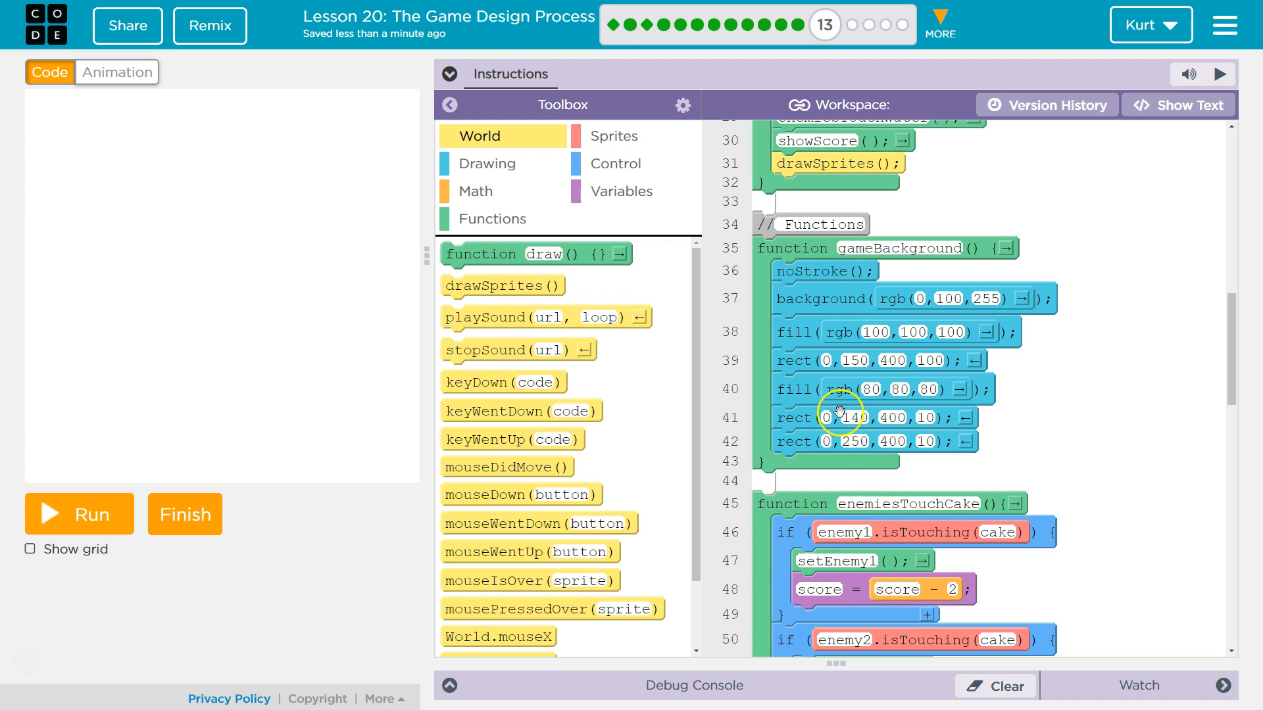
scroll("up", 3)
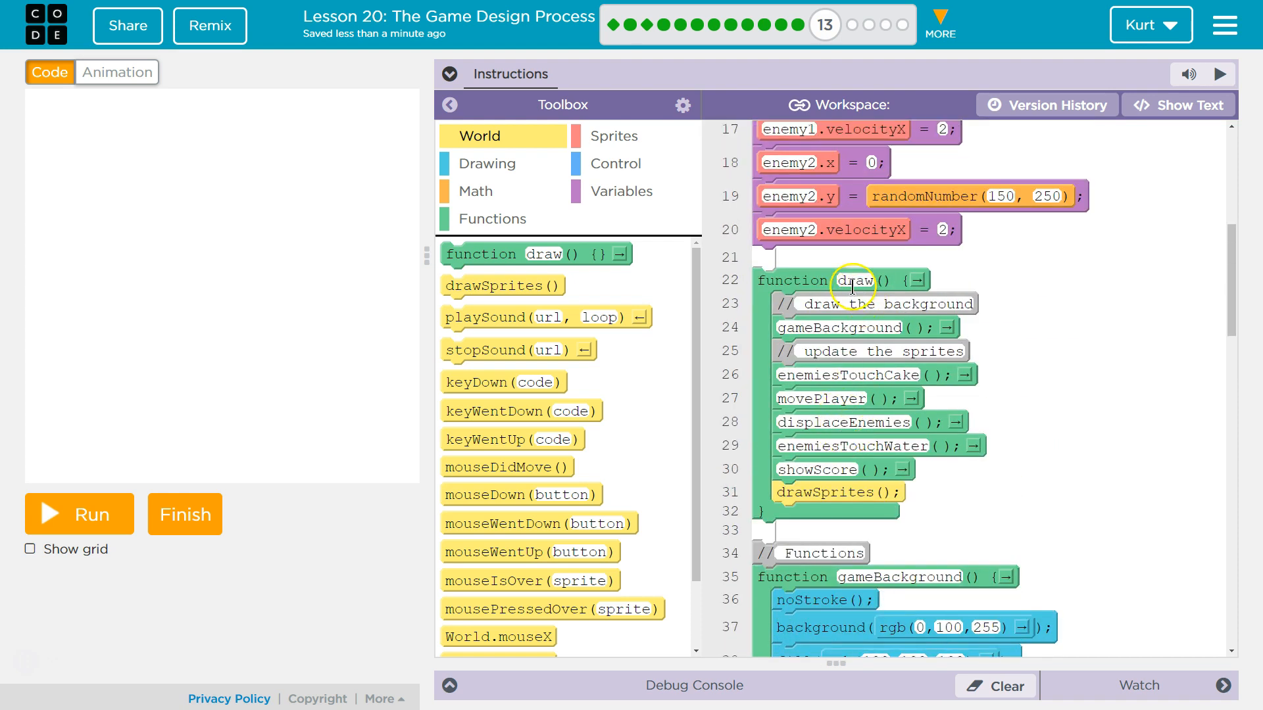
mouse_move(948, 338)
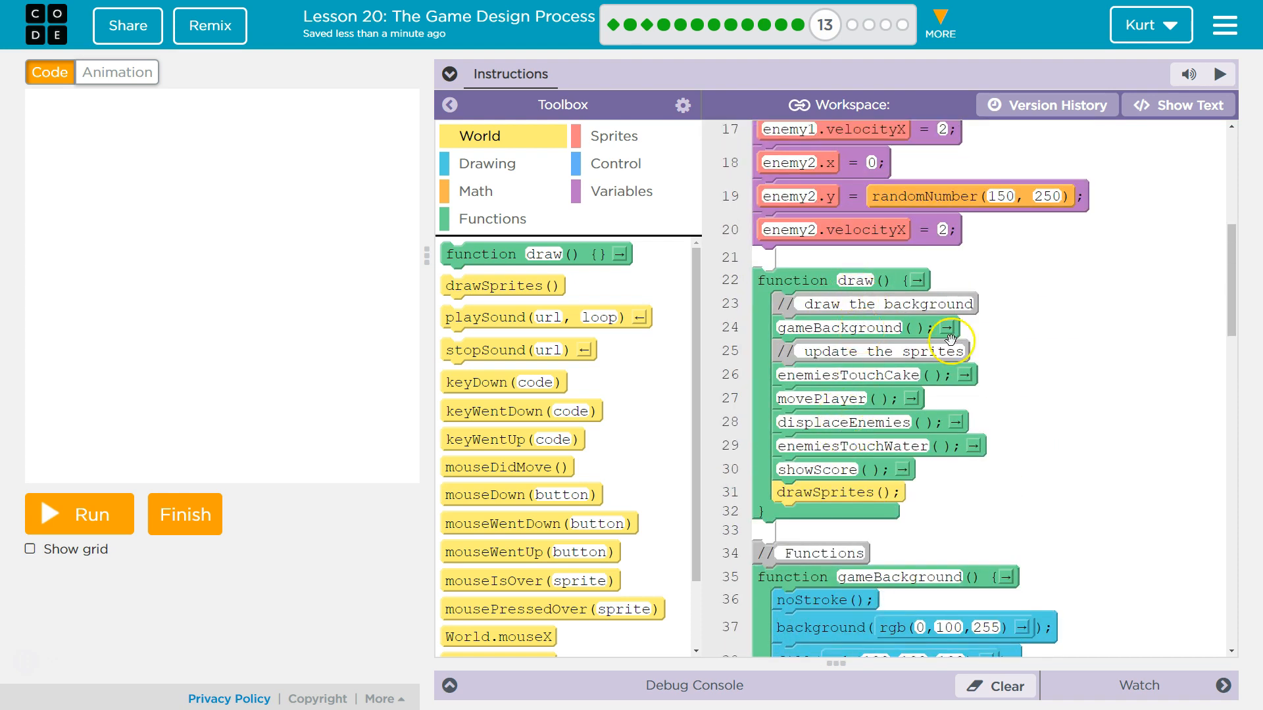
scroll("down", 3)
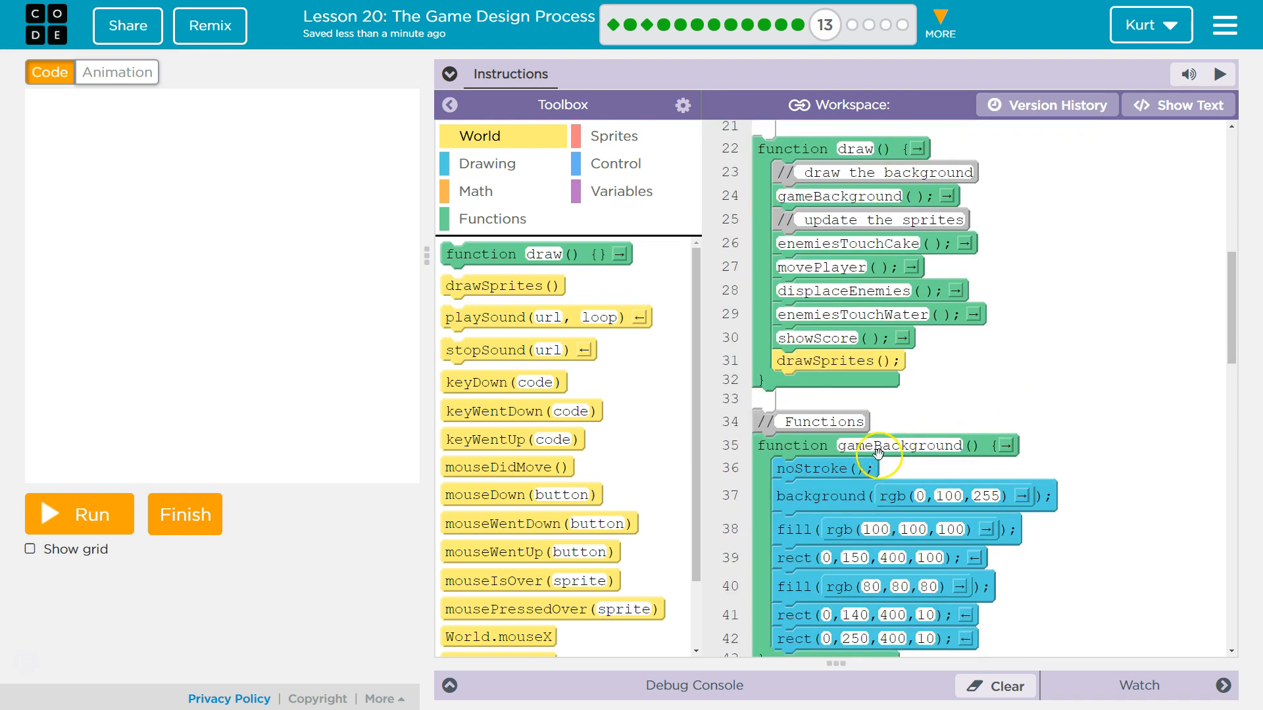
mouse_move(822, 529)
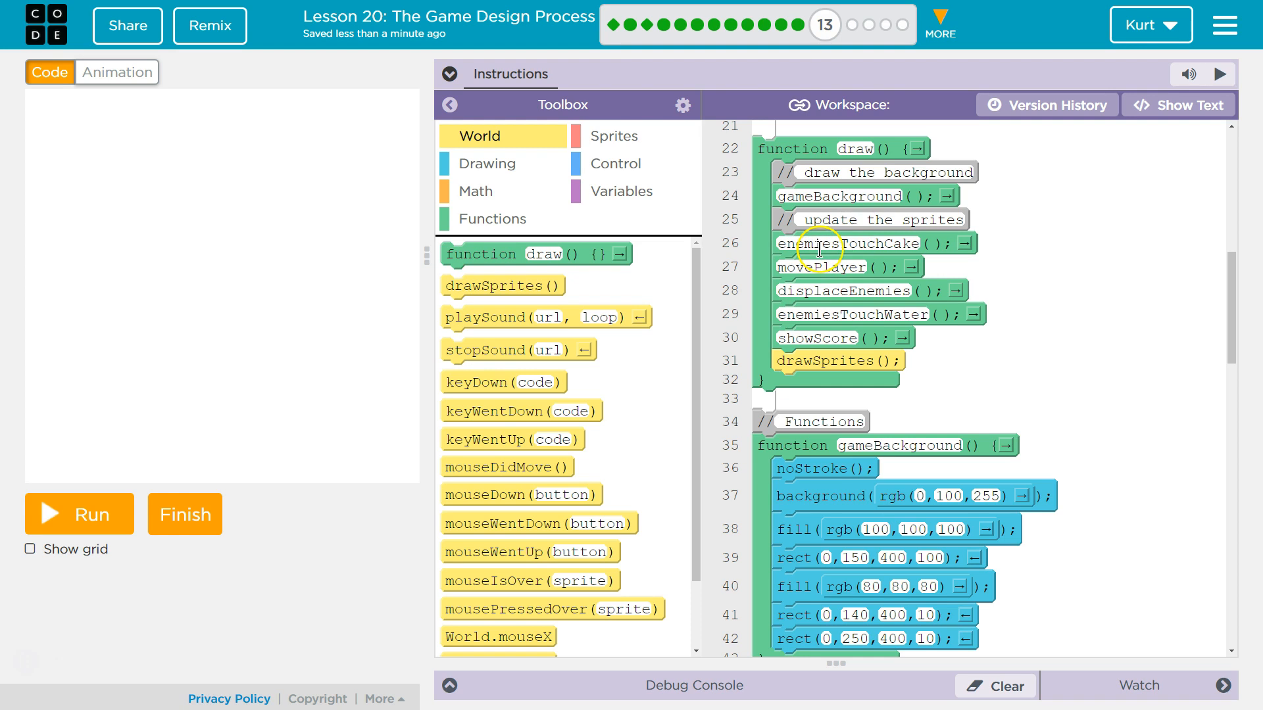
scroll("down", 3)
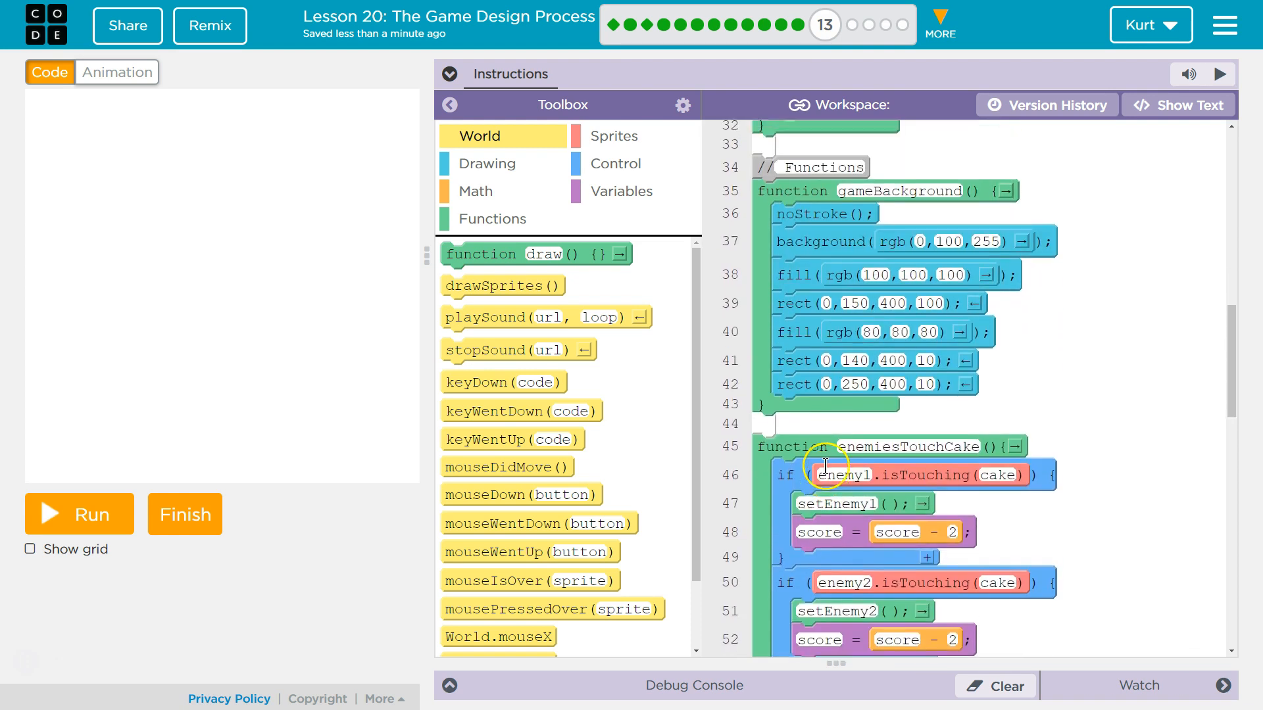
scroll("down", 3)
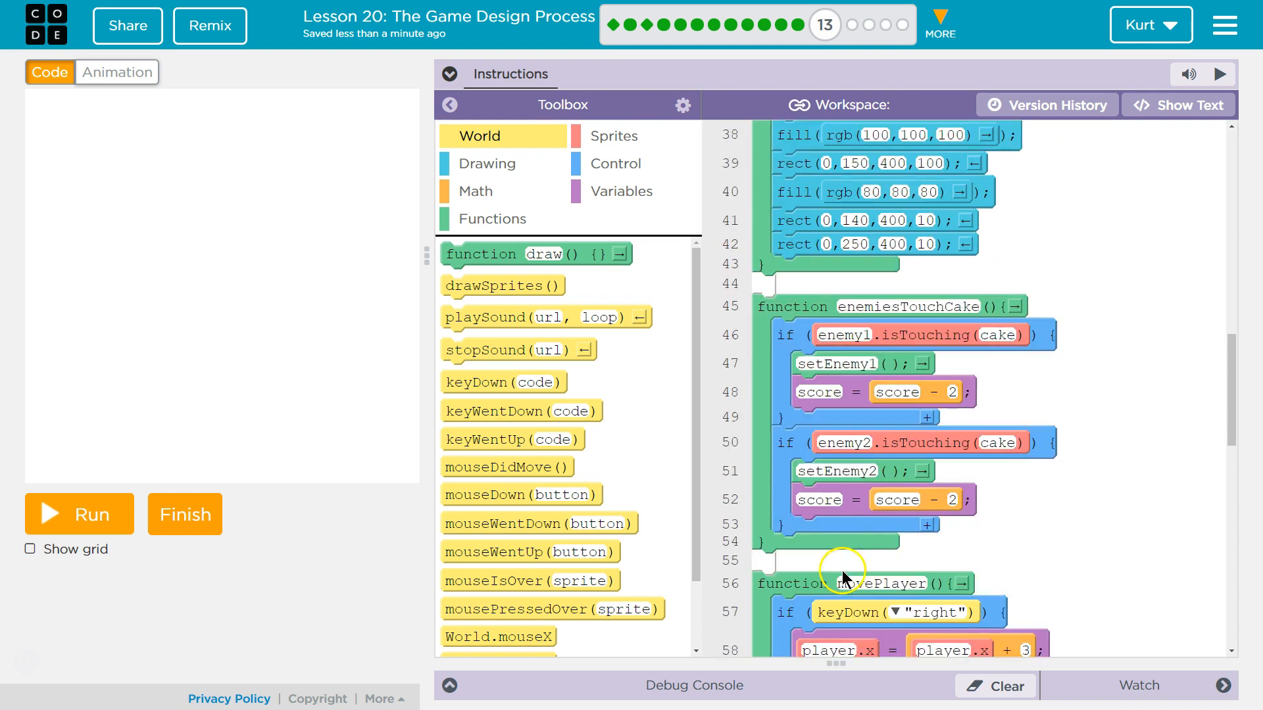
scroll("up", 3)
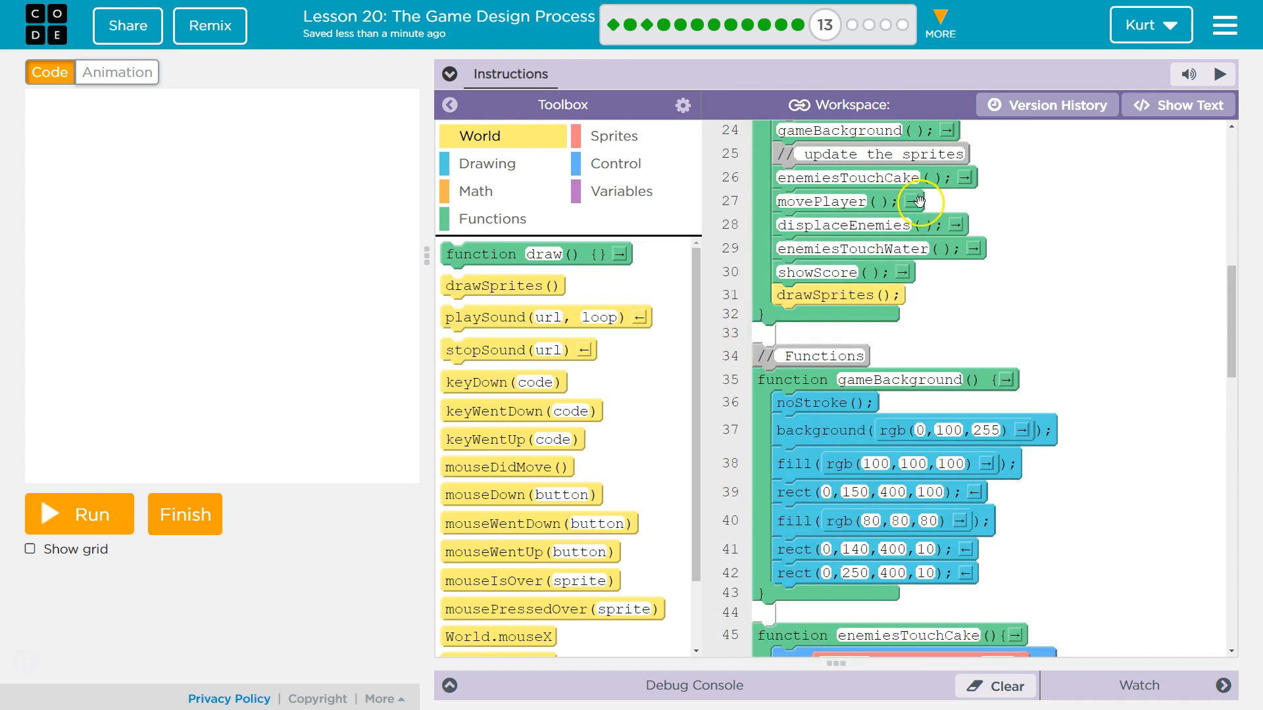
scroll("down", 3)
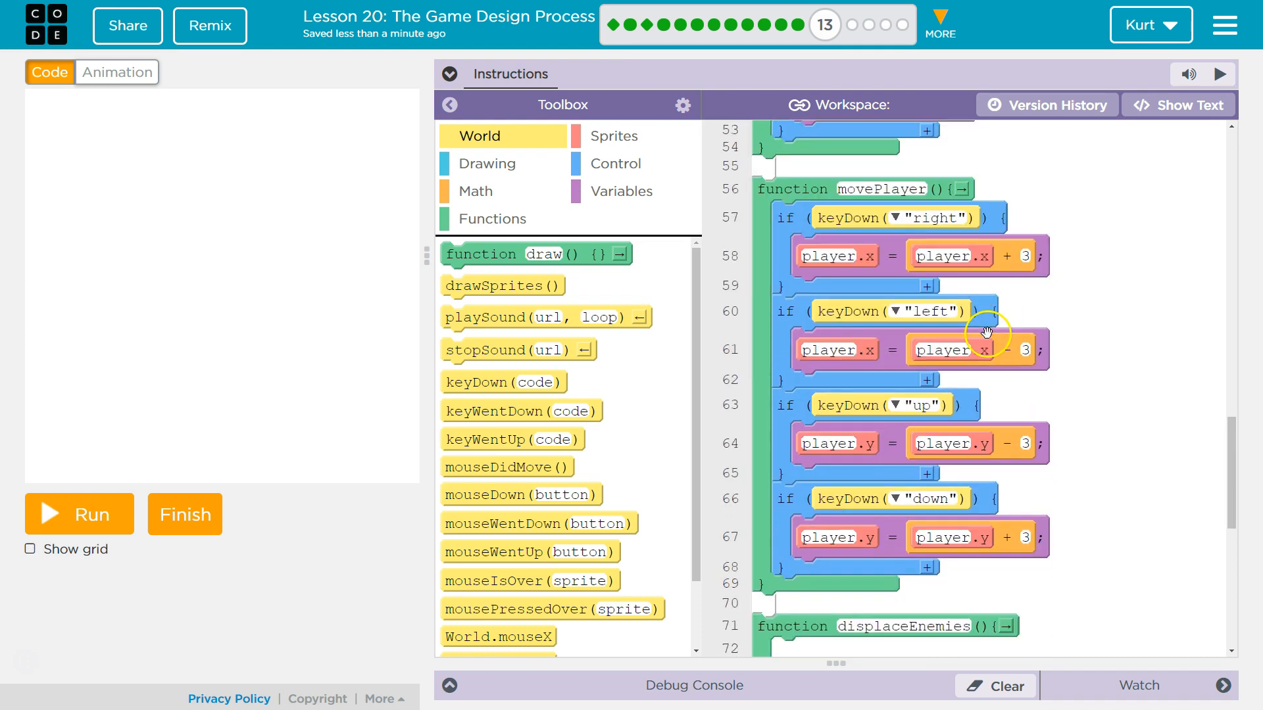
mouse_move(825, 338)
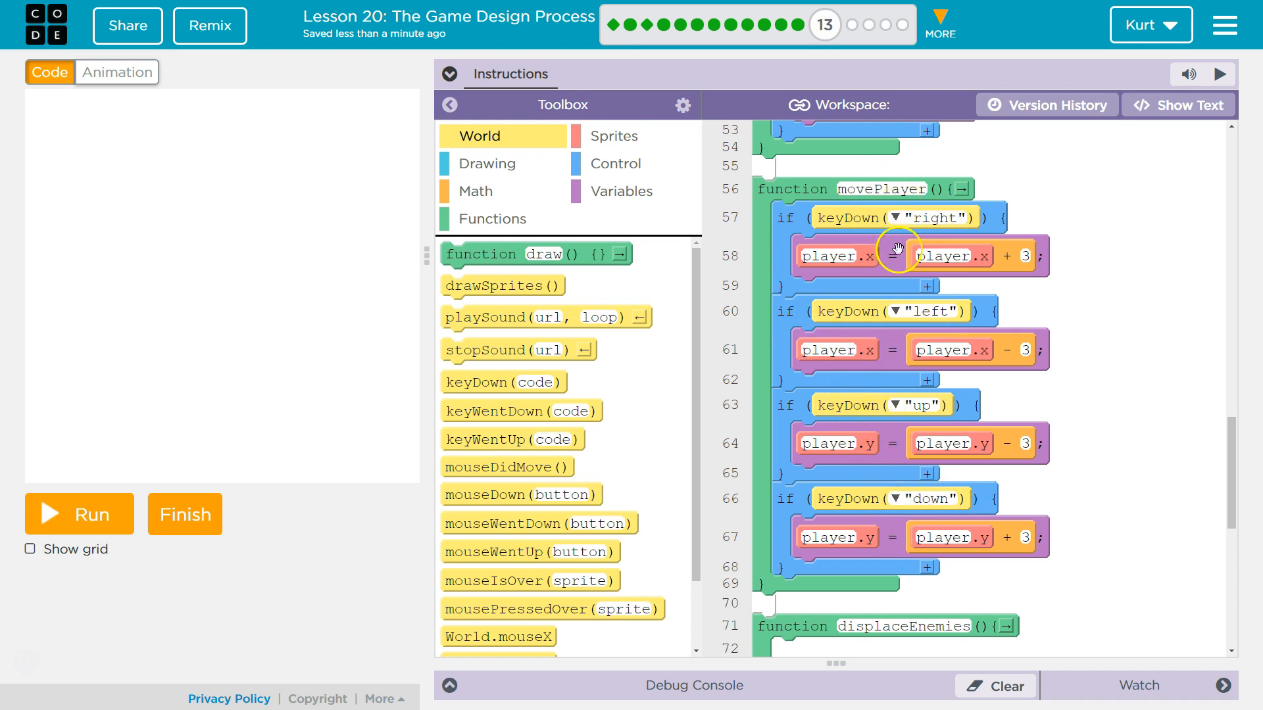
mouse_move(974, 270)
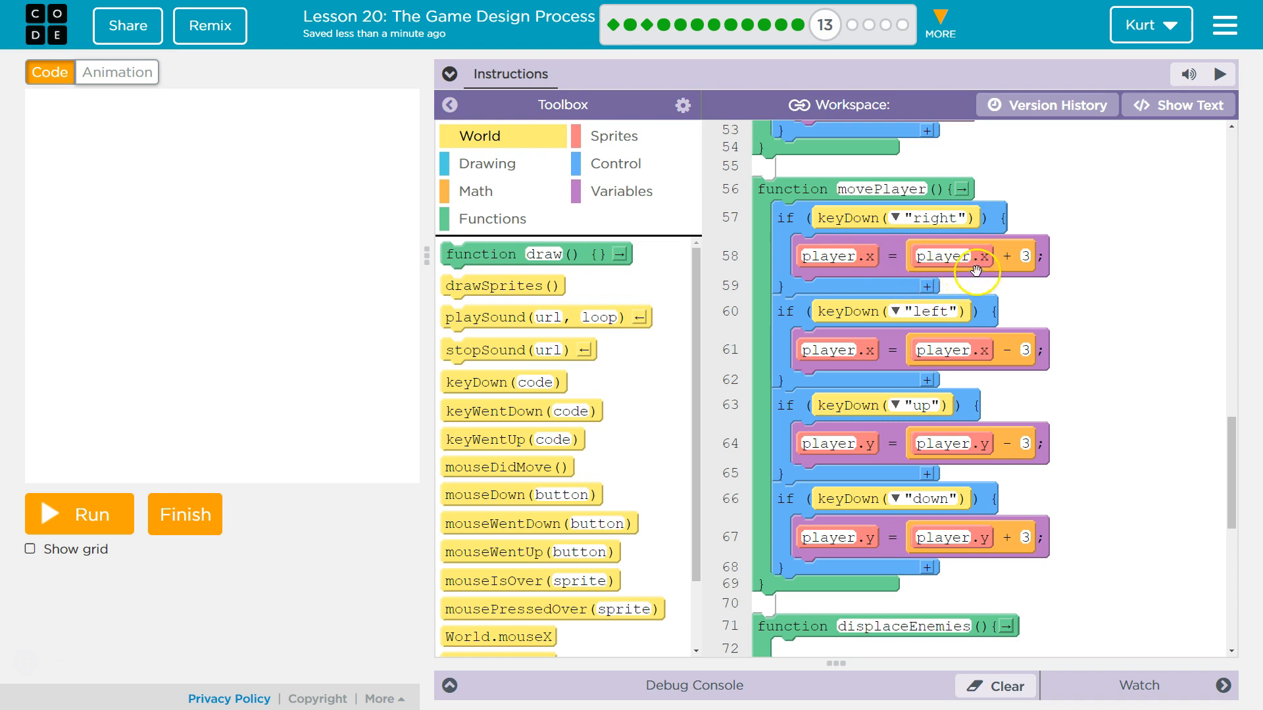
mouse_move(979, 437)
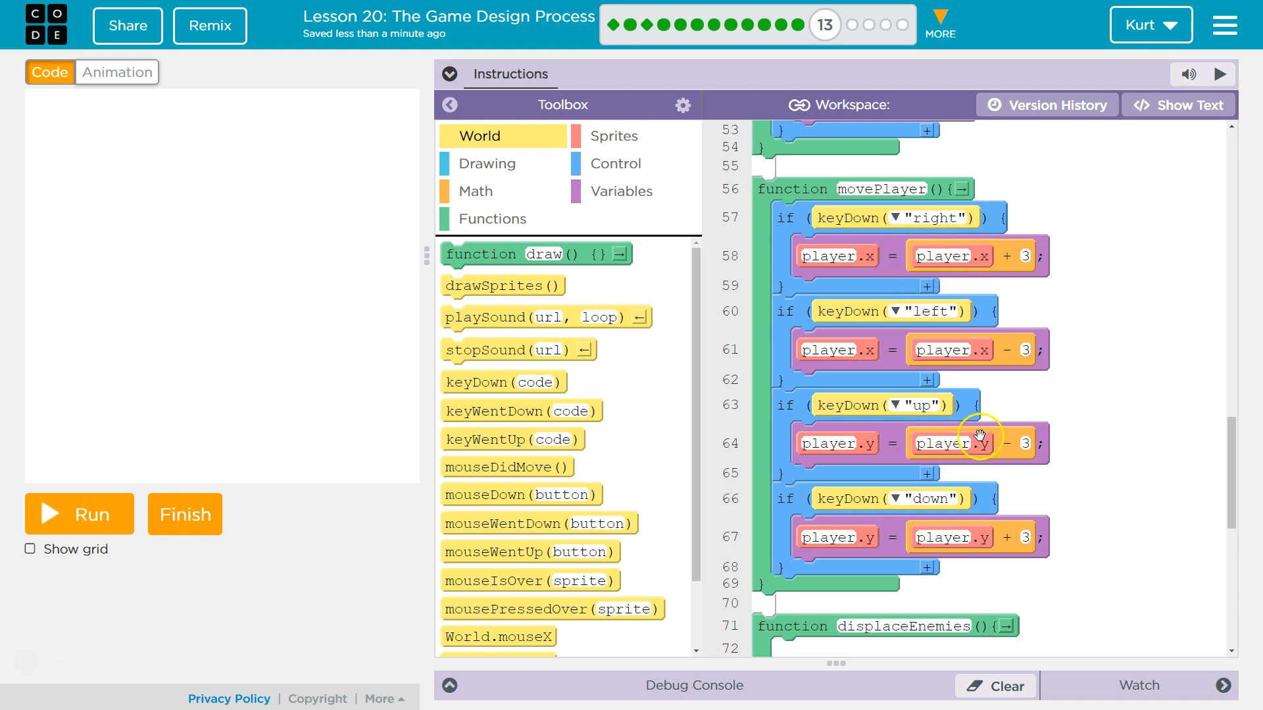
mouse_move(822, 399)
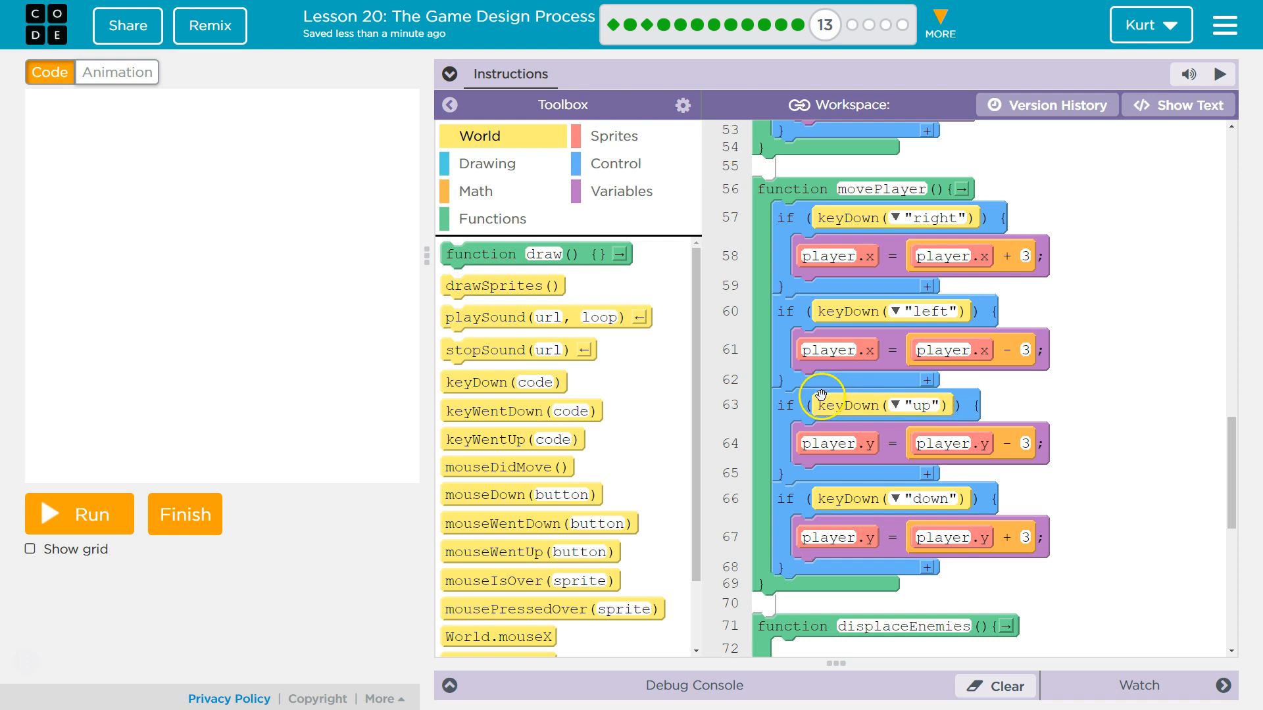
mouse_move(943, 406)
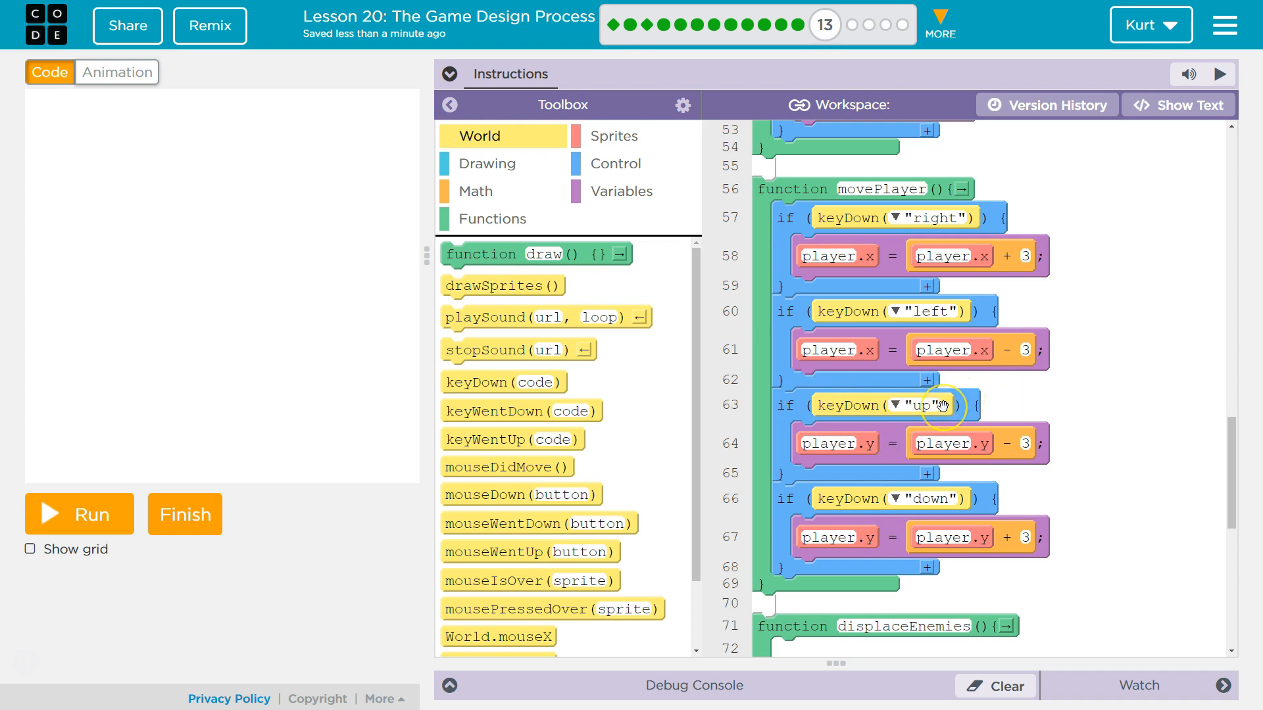
mouse_move(850, 467)
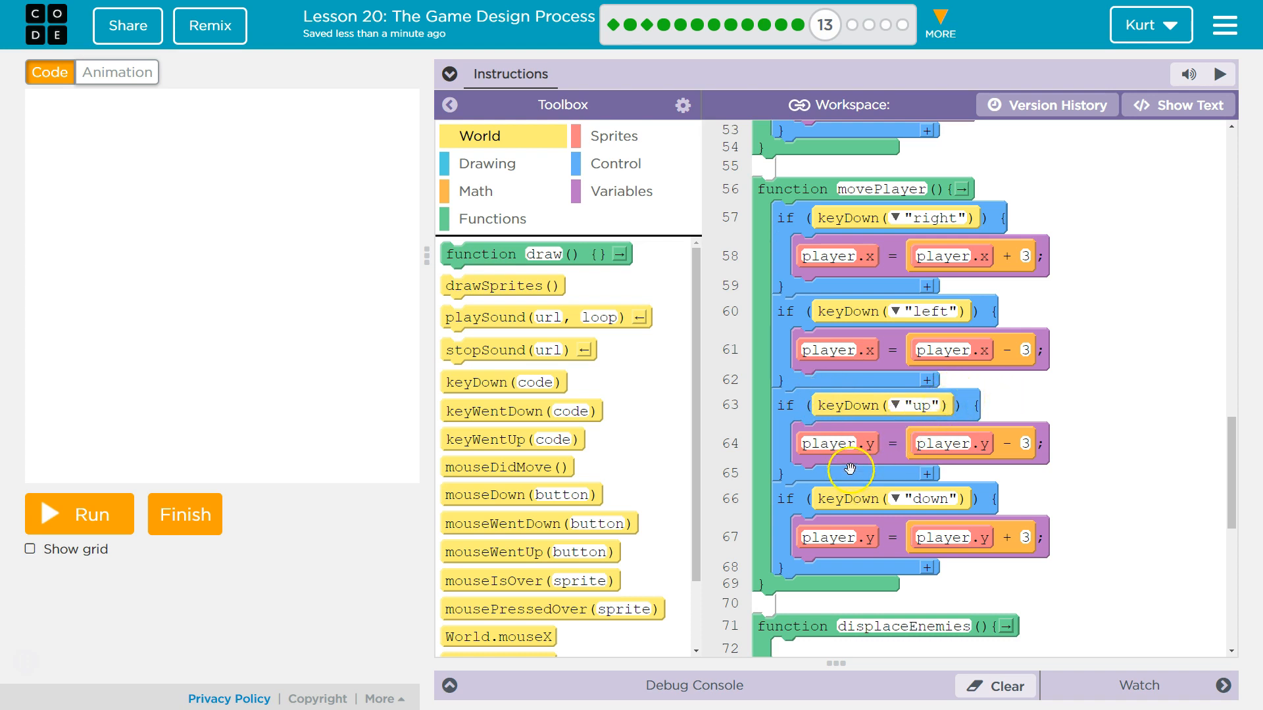
mouse_move(950, 449)
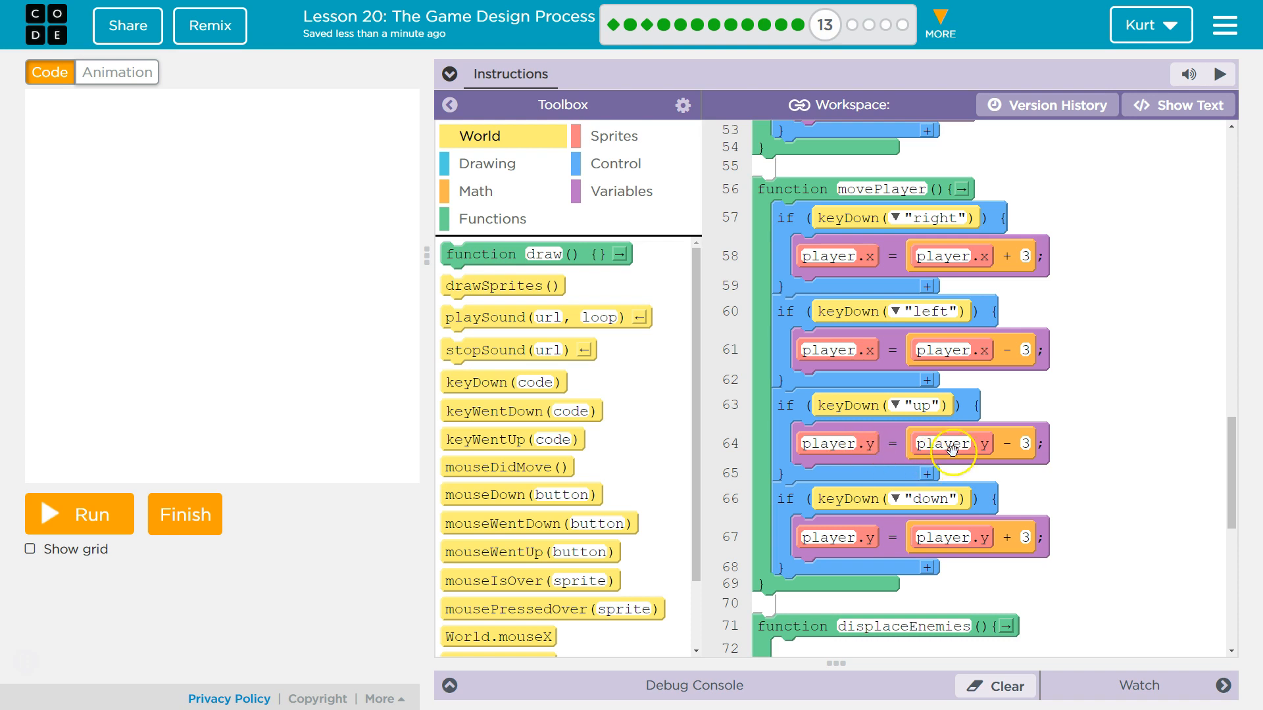
mouse_move(955, 452)
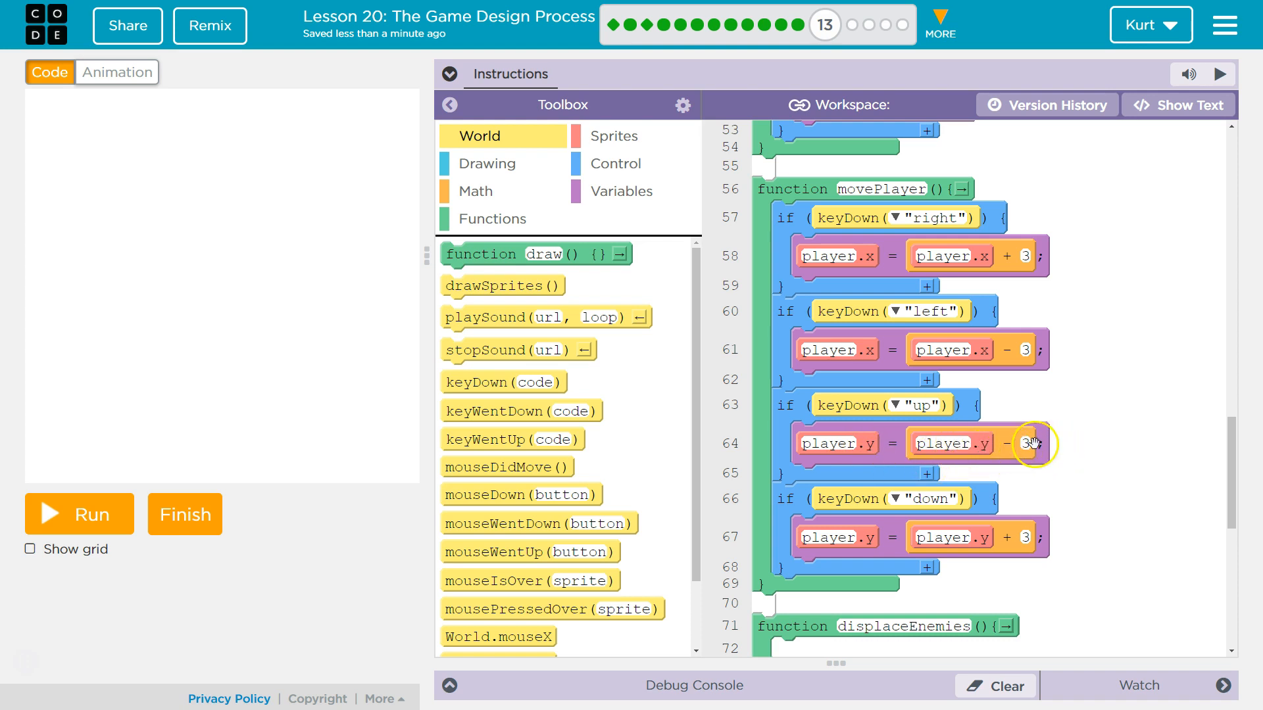
mouse_move(972, 444)
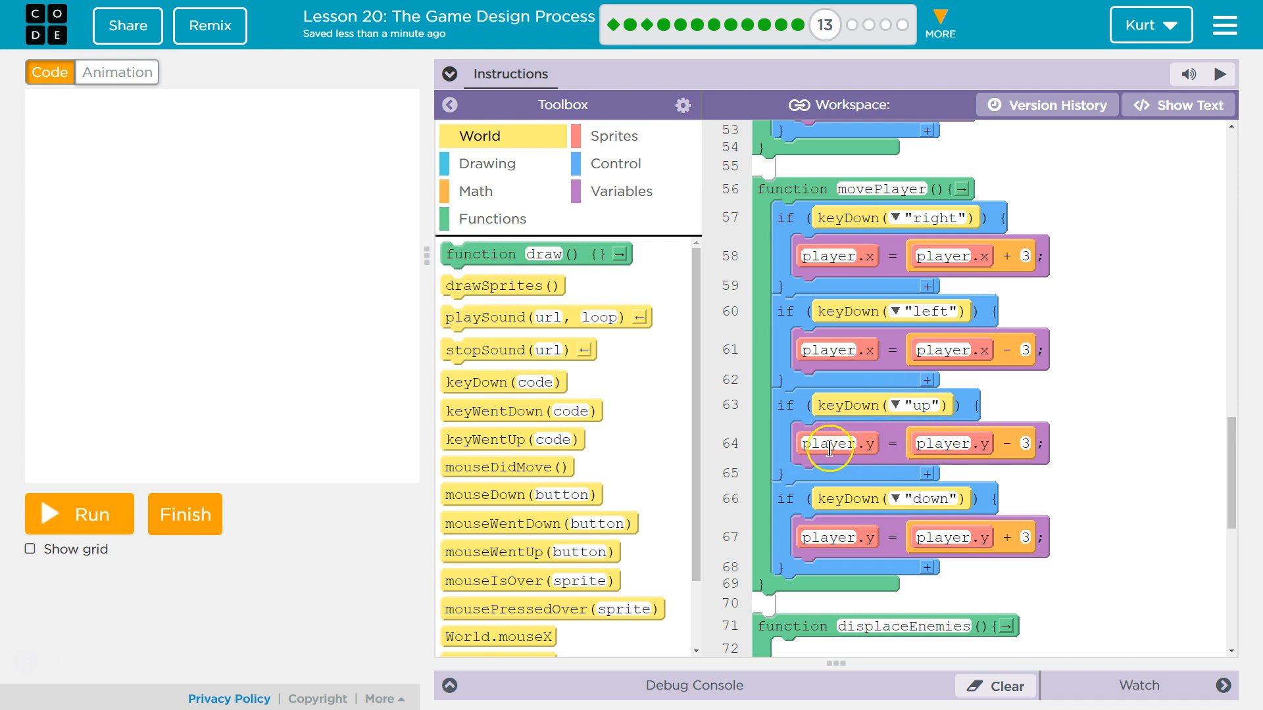
mouse_move(753, 234)
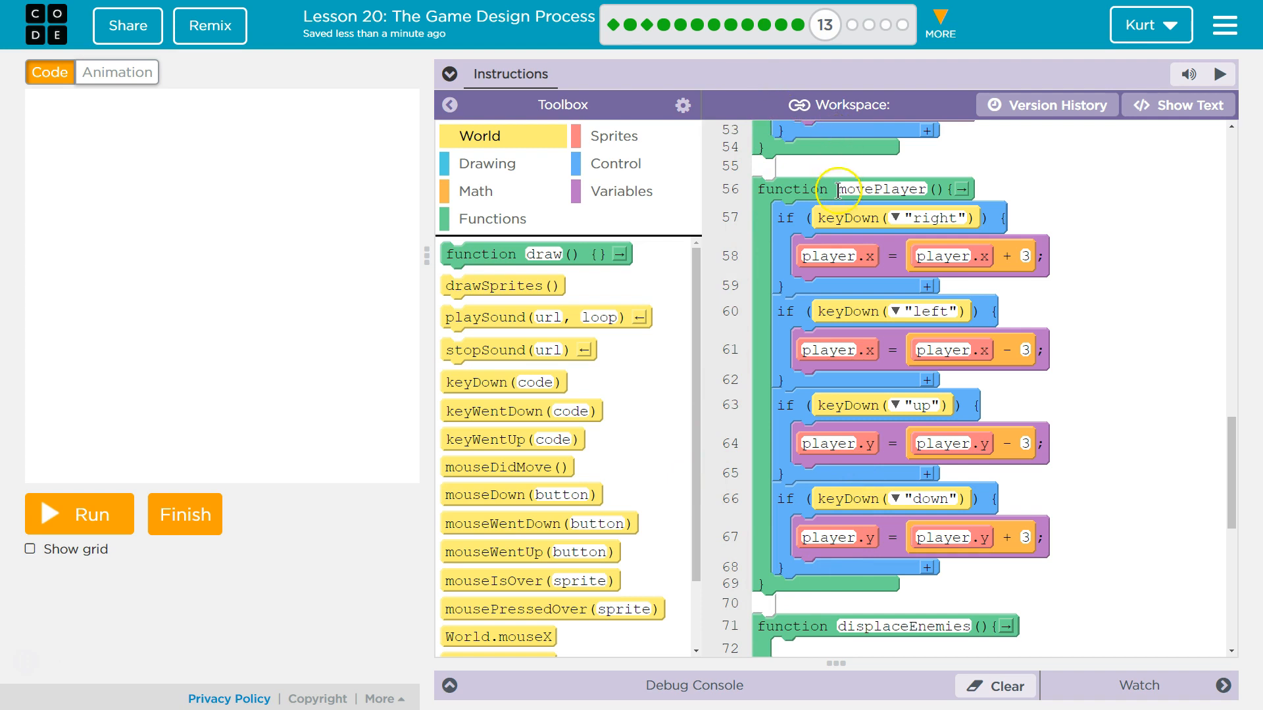
mouse_move(938, 443)
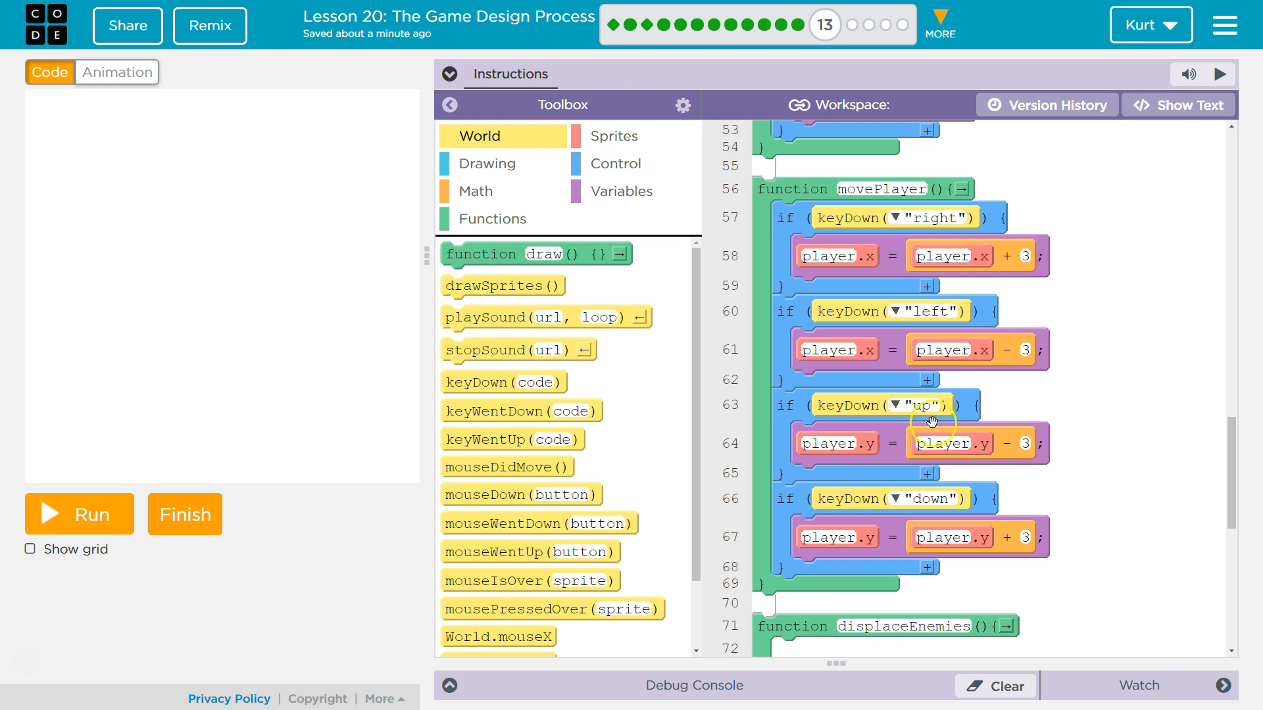
mouse_move(1055, 451)
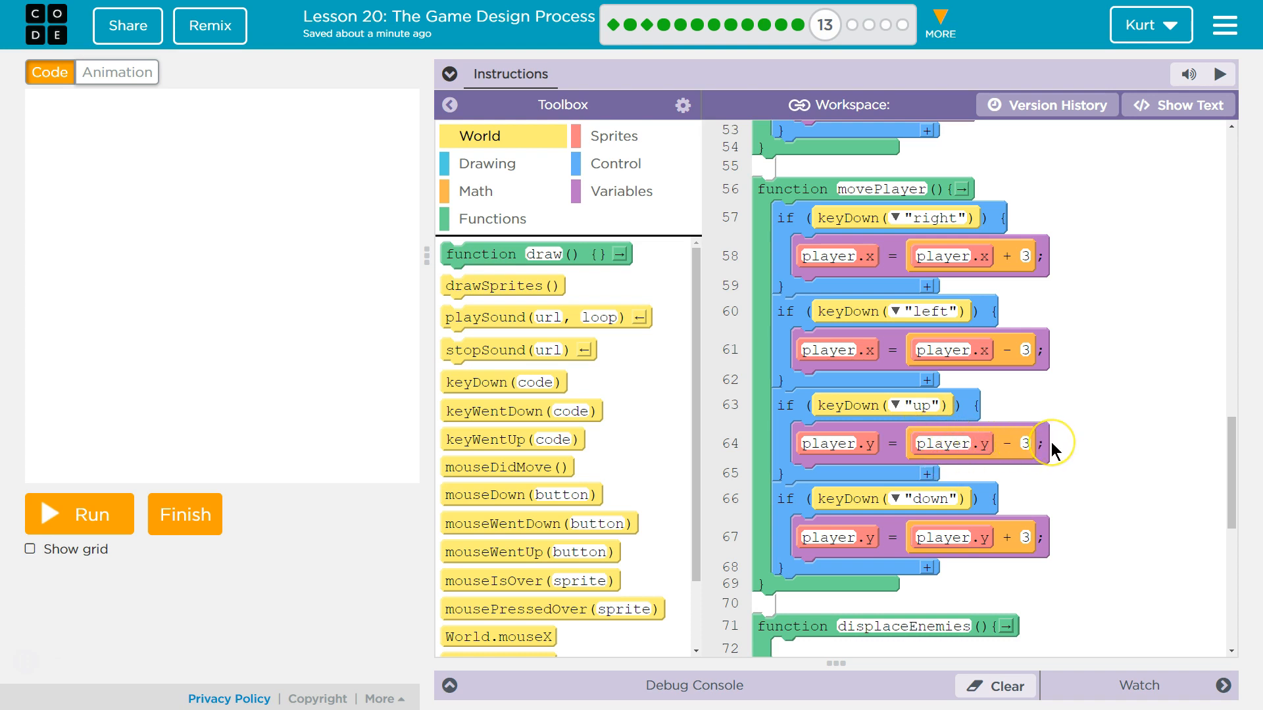
mouse_move(1047, 435)
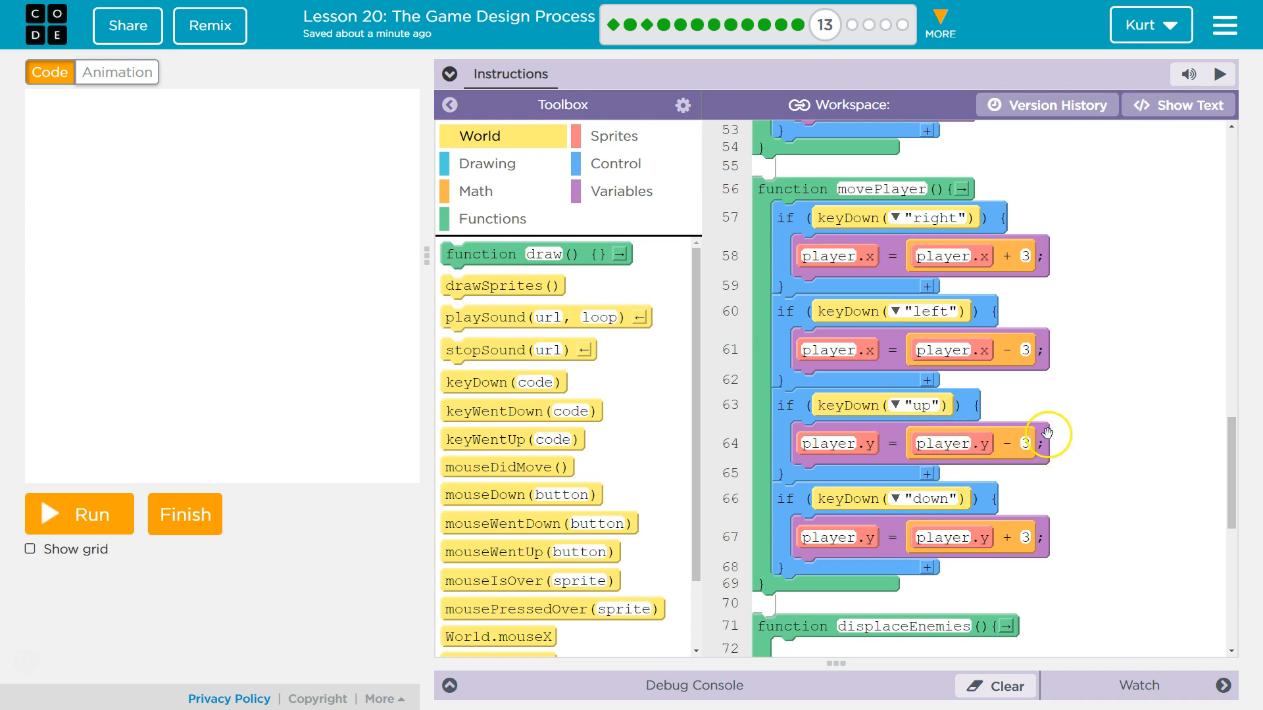
mouse_move(870, 465)
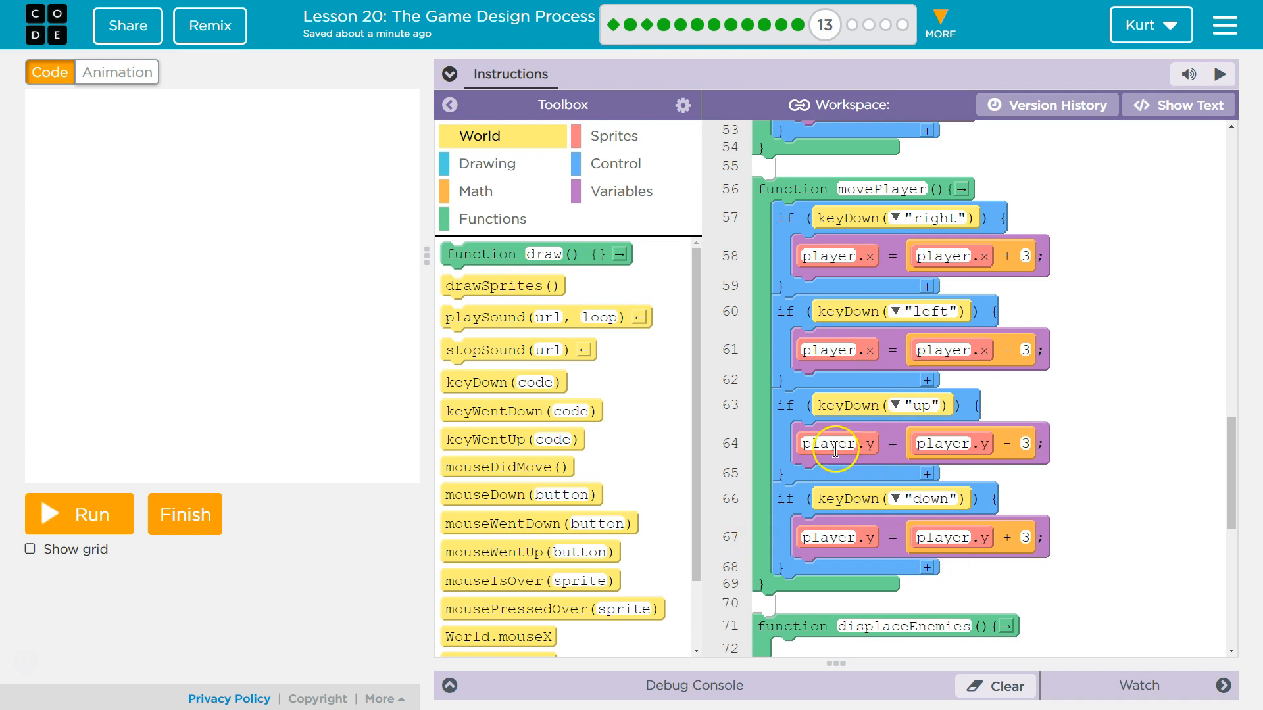
Step: Run the game so the player sprite, cake, enemies and a zero score appear
left_click(79, 513)
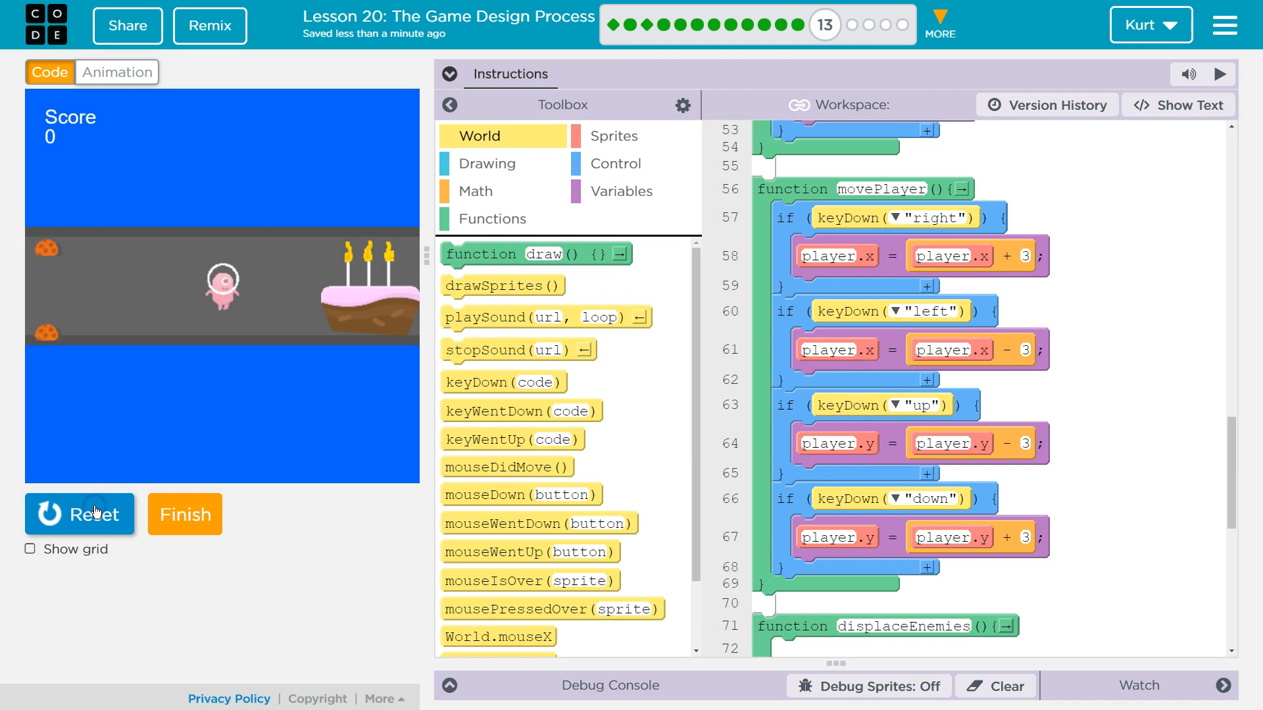
left_click(80, 514)
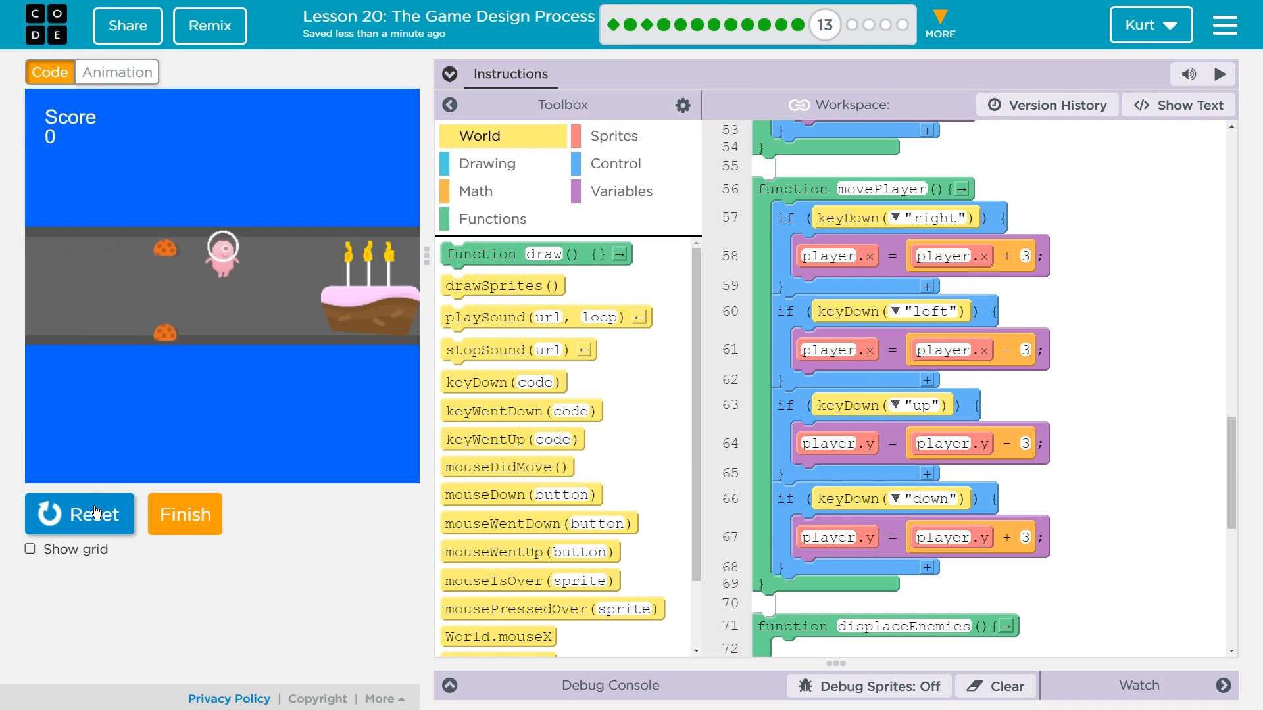